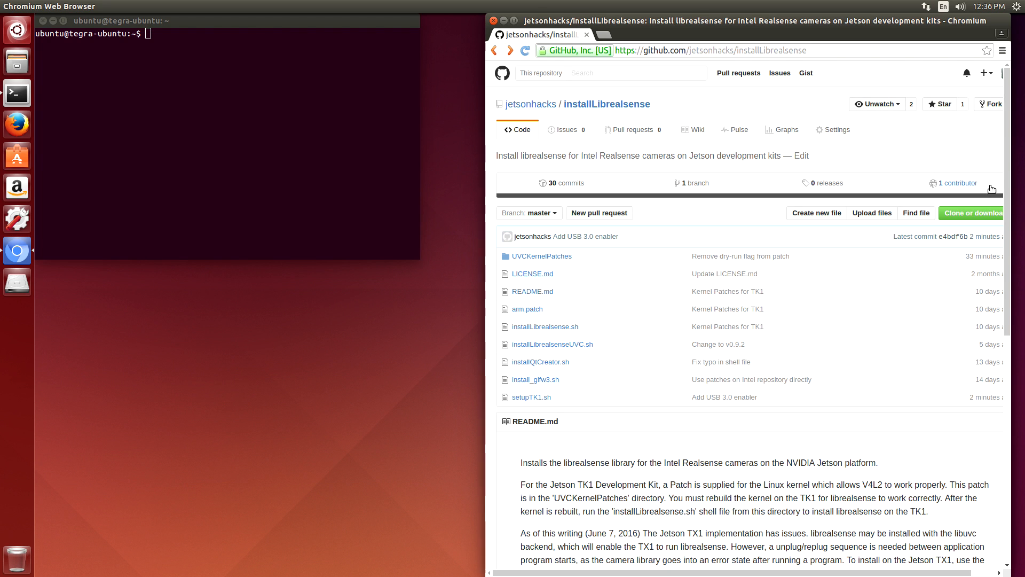
Clone the installLibrealsense GitHub repository into the home folder and move into it.
left_click(971, 213)
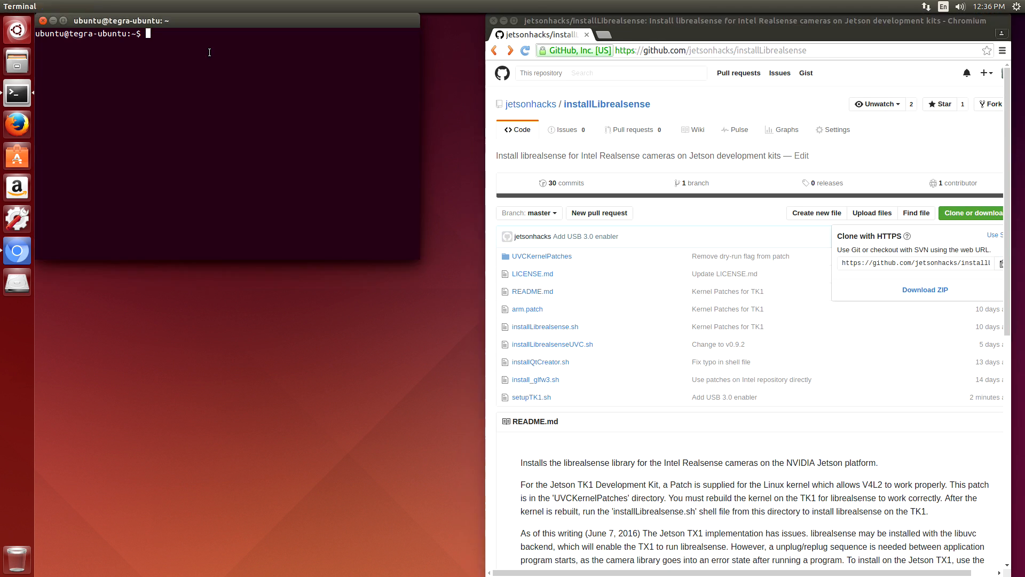
type("git clone https://github.com/jetsonhacks/installLibrealsense.git")
type("cd ins")
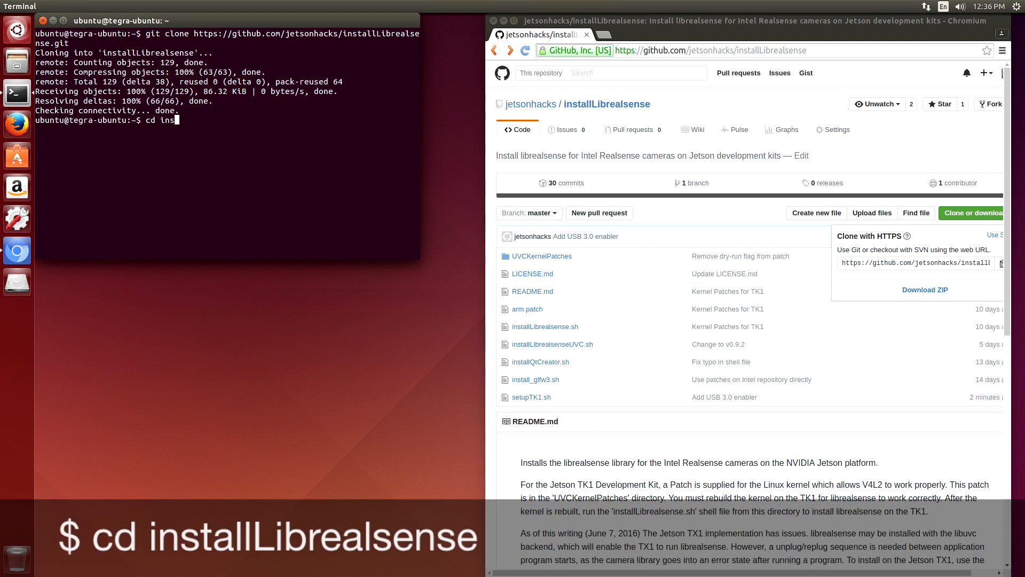
key("Return")
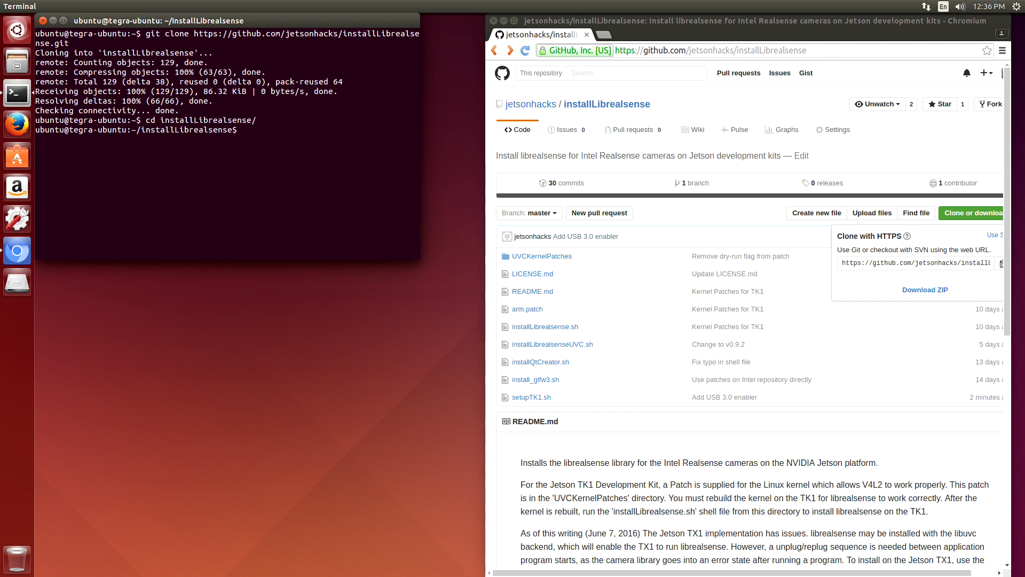
Enter UVCKernelPatches, list its files and start ./getKernelSources.sh.
type("cd UVCKernelPatches/")
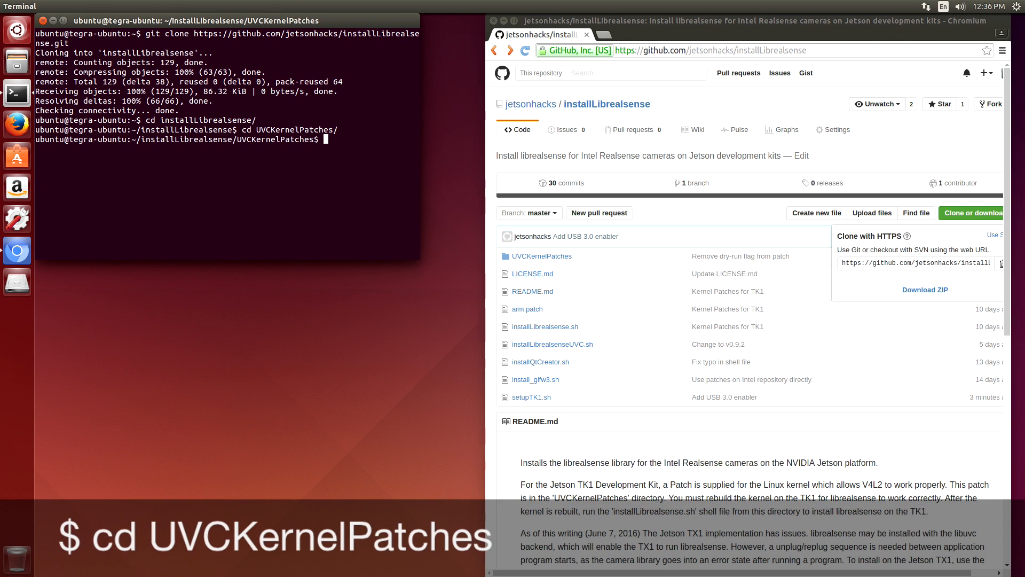
type("ls")
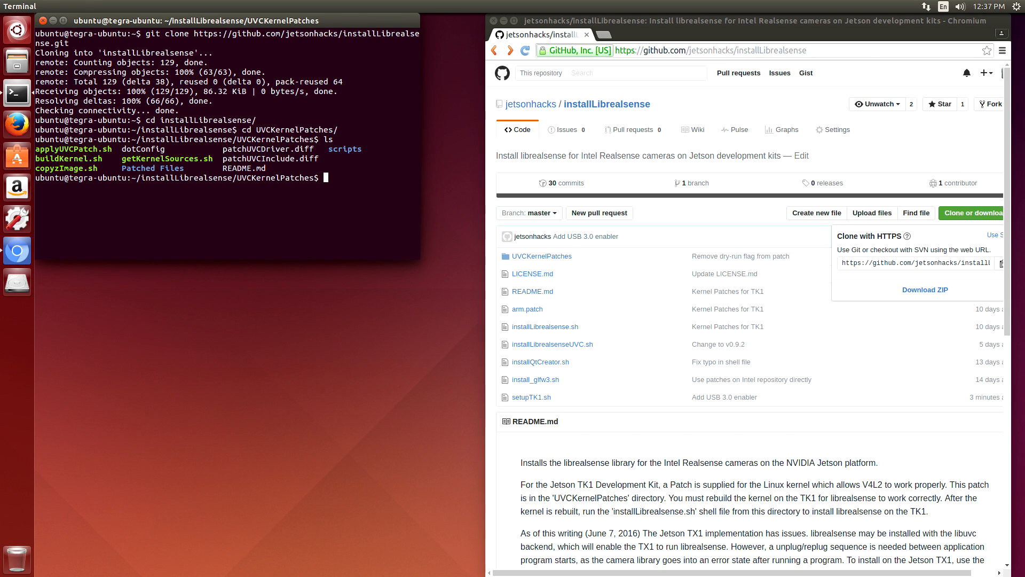
type("./get")
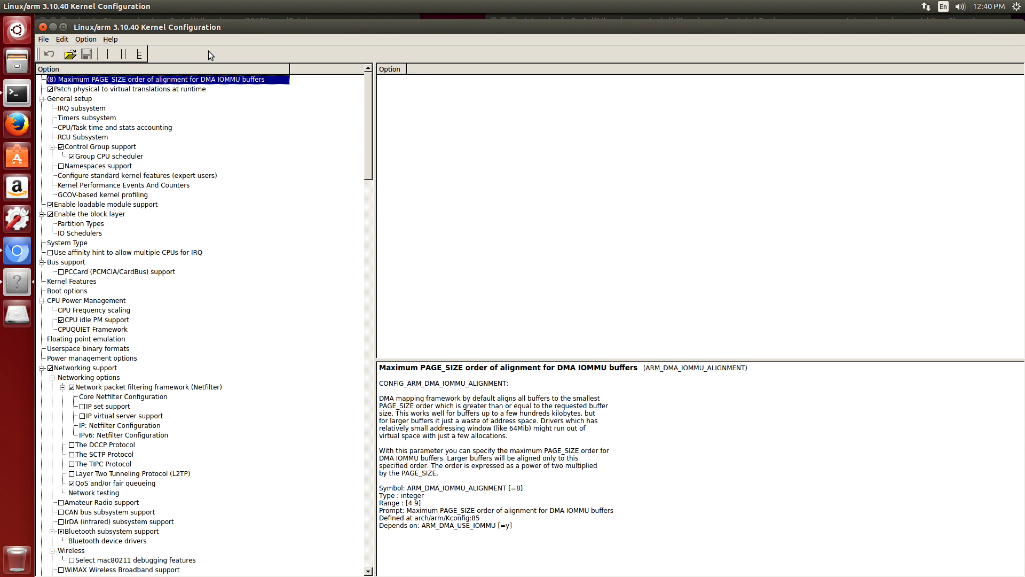
mouse_move(348, 132)
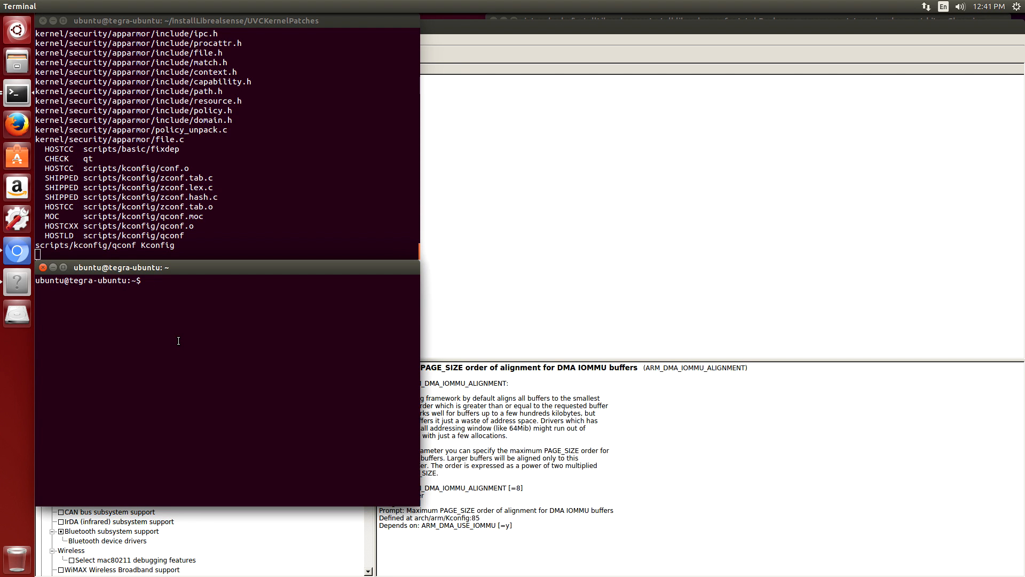
Run uname -r in a new terminal and copy the -gdacac96 release suffix.
type("uname -r")
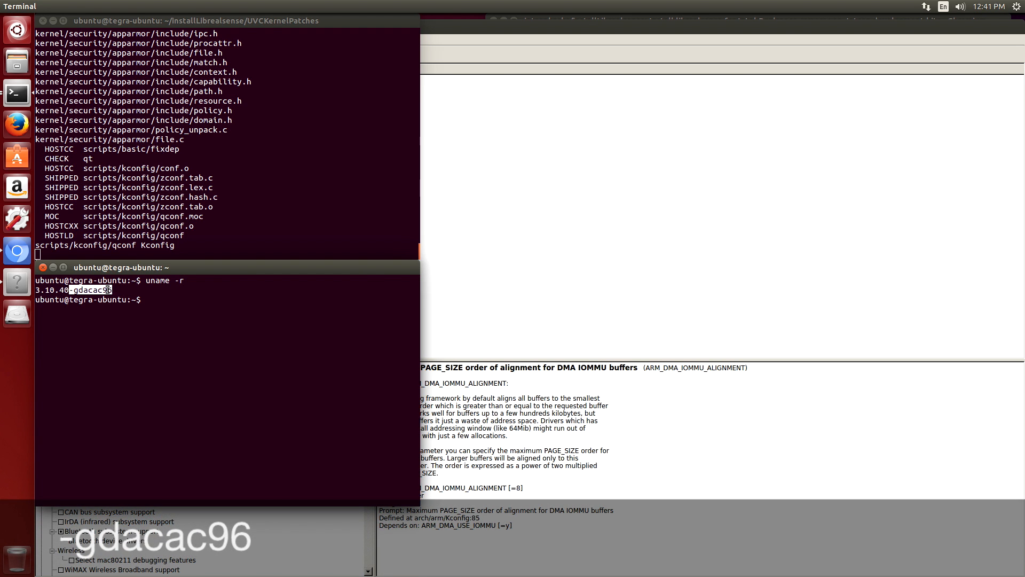
right_click(105, 290)
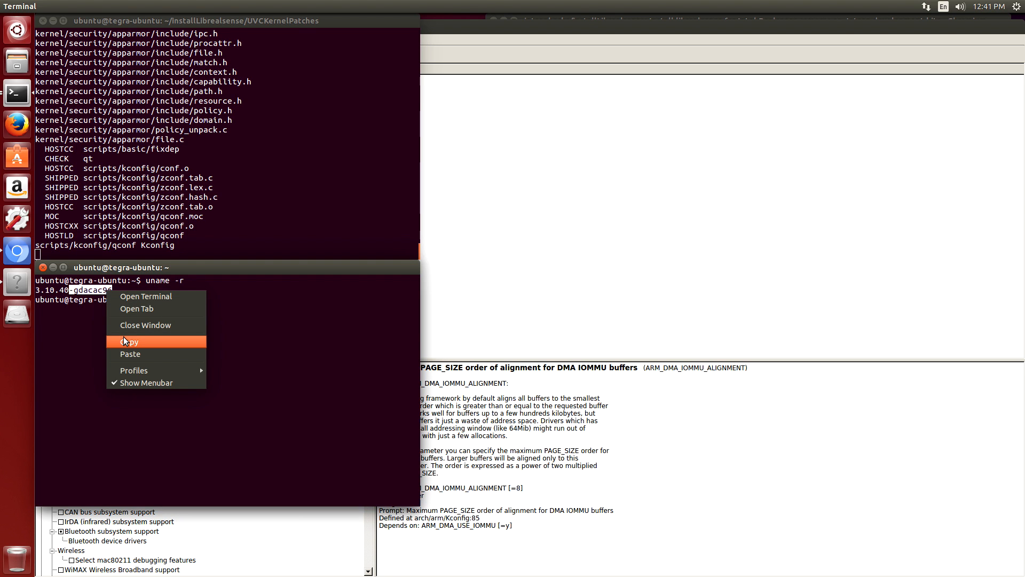
mouse_move(126, 342)
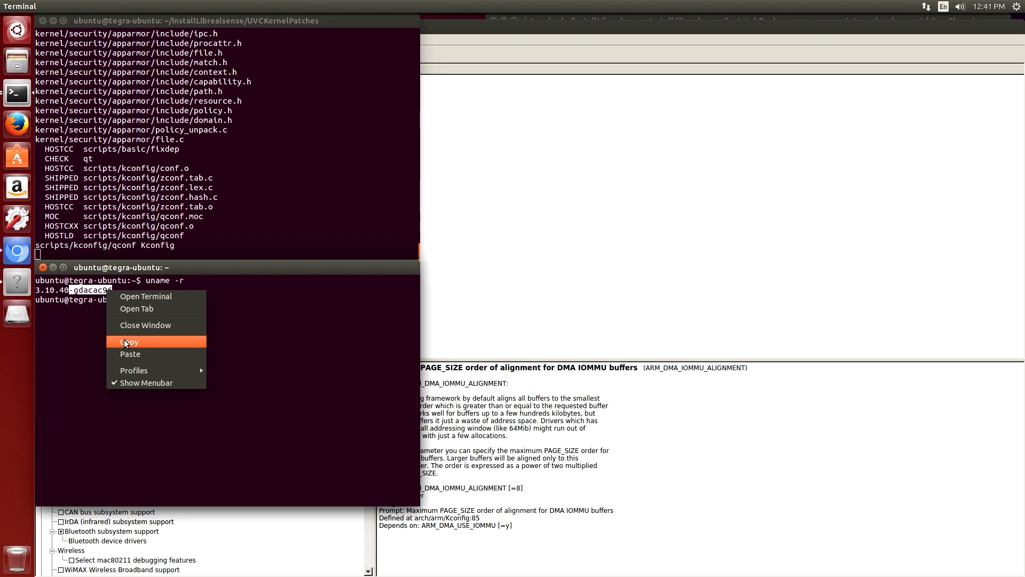
left_click(129, 342)
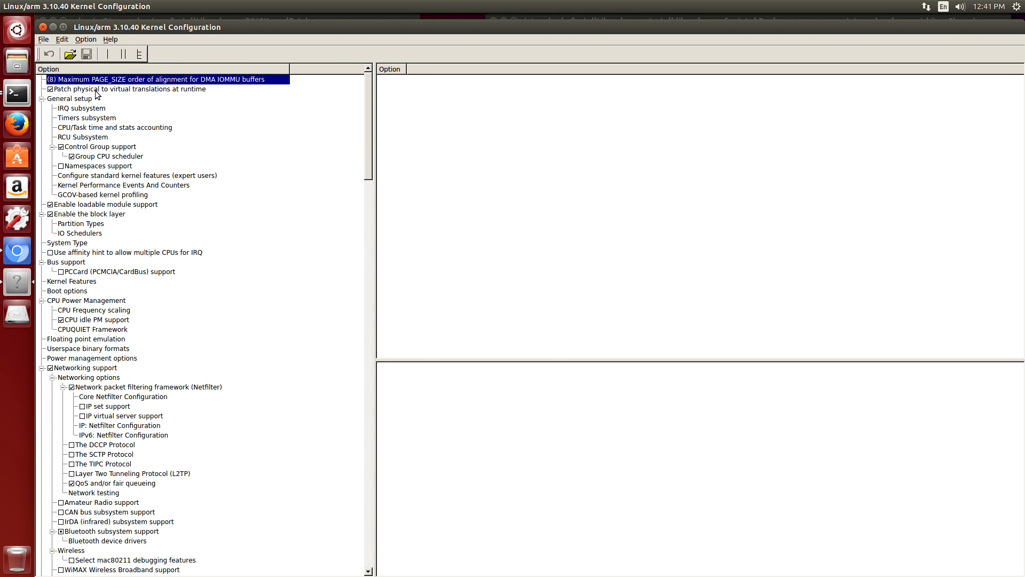
Paste -gdacac96 into General setup's local version string for the kernel release.
left_click(71, 98)
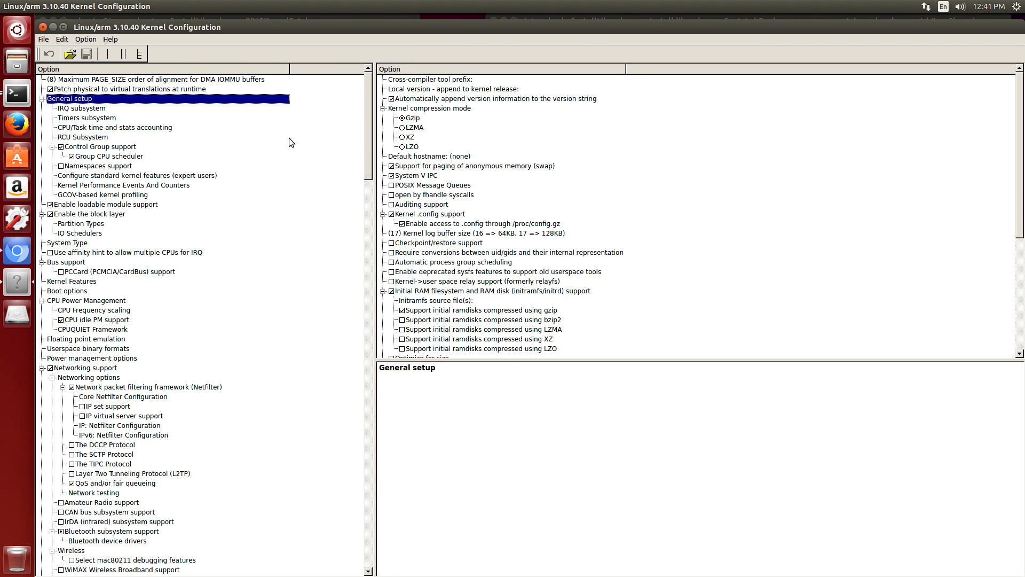
mouse_move(477, 120)
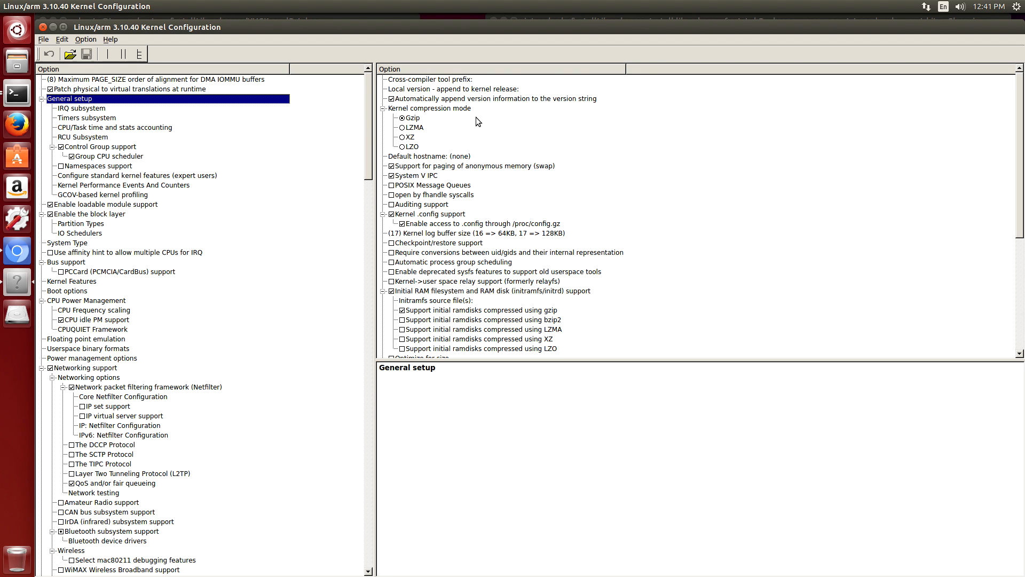
mouse_move(456, 95)
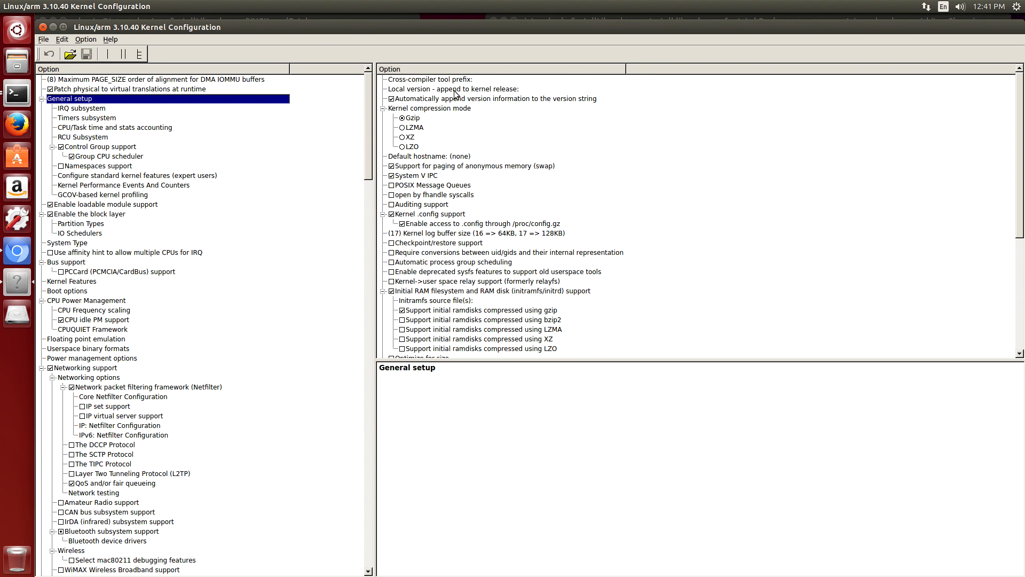
left_click(454, 88)
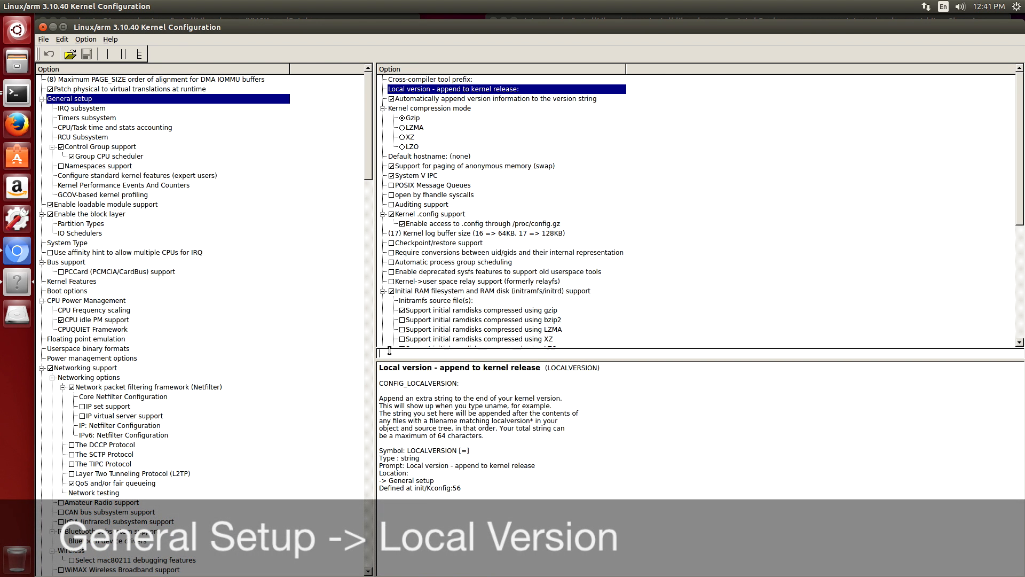
right_click(432, 398)
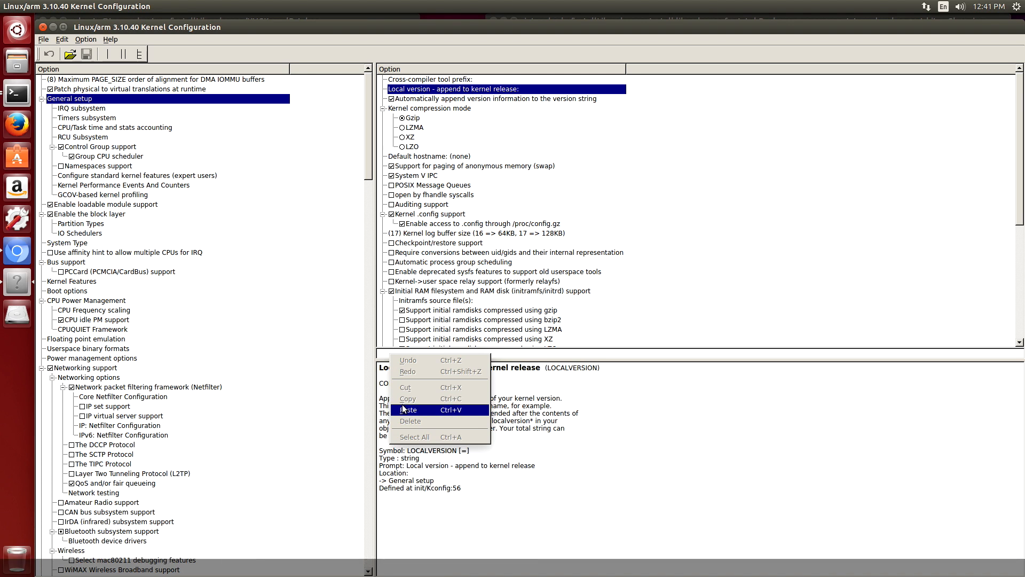
left_click(407, 409)
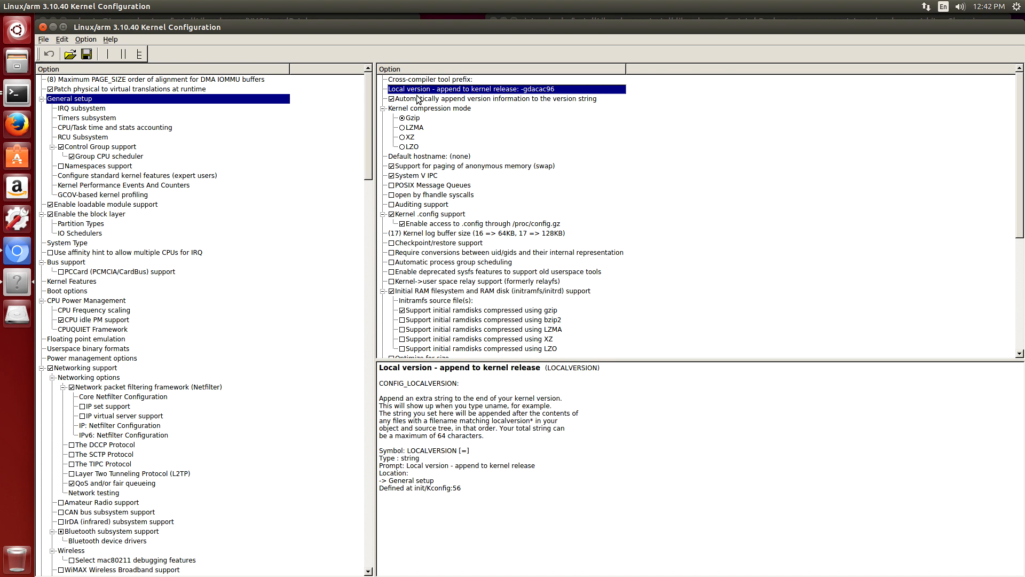
mouse_move(311, 322)
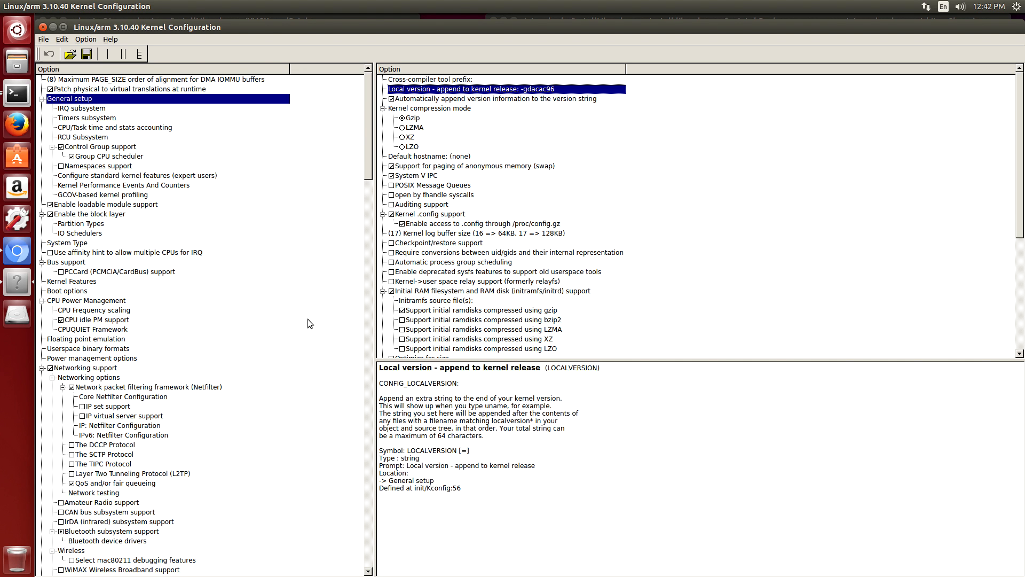
mouse_move(333, 414)
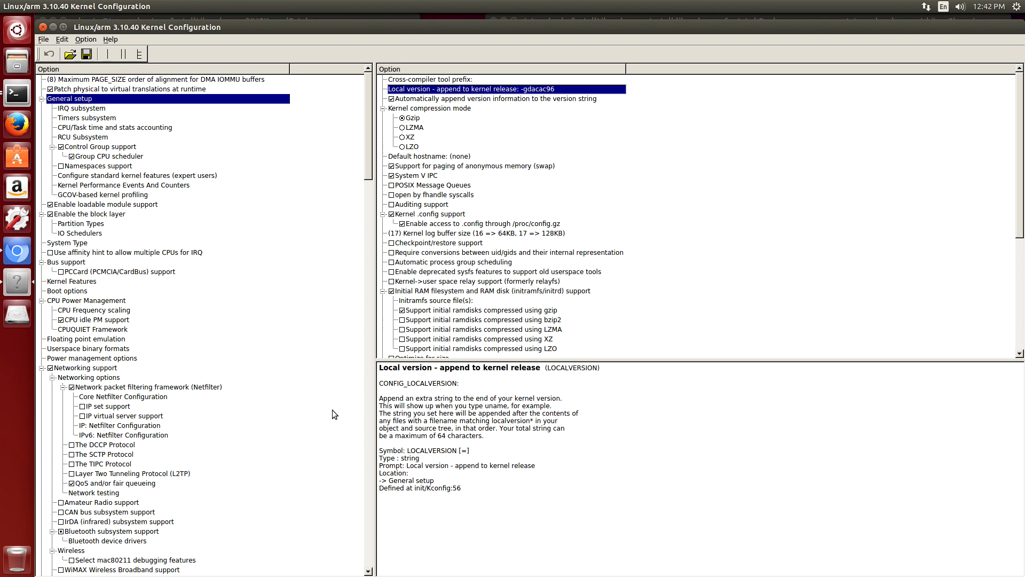
mouse_move(284, 343)
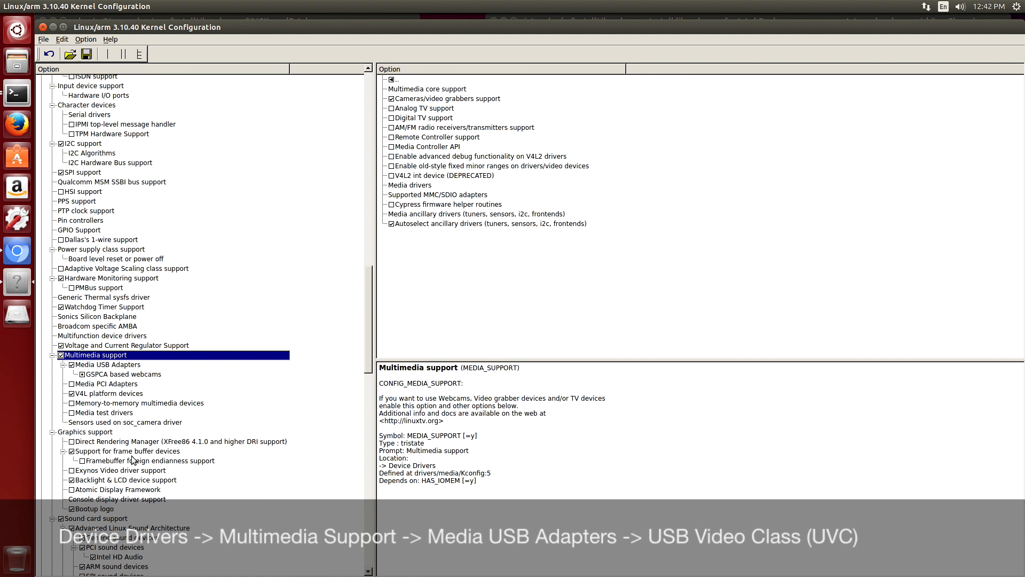
Confirm USB Video Class (UVC) is enabled under Media USB Adapters and save the configuration.
left_click(108, 364)
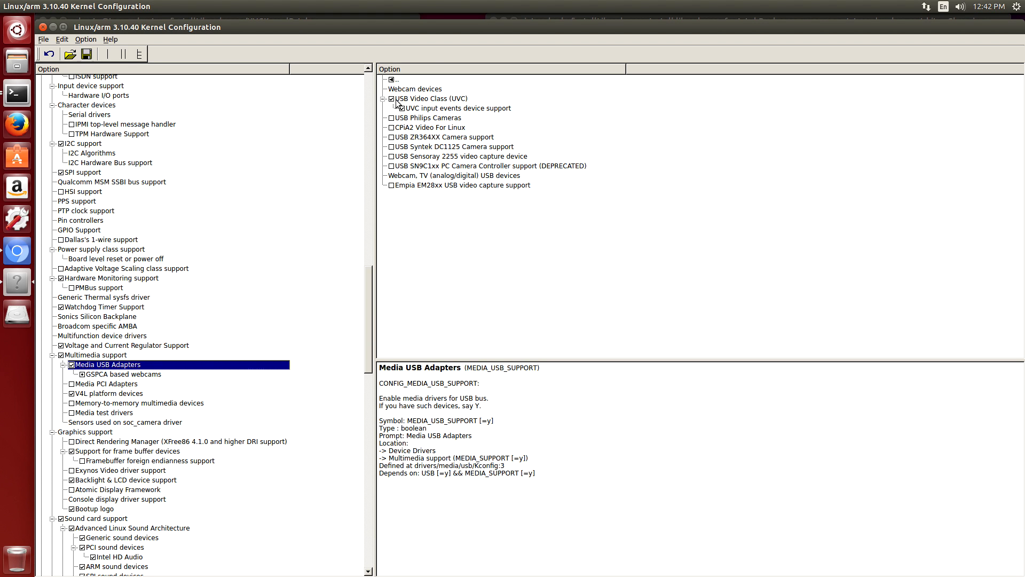
left_click(431, 98)
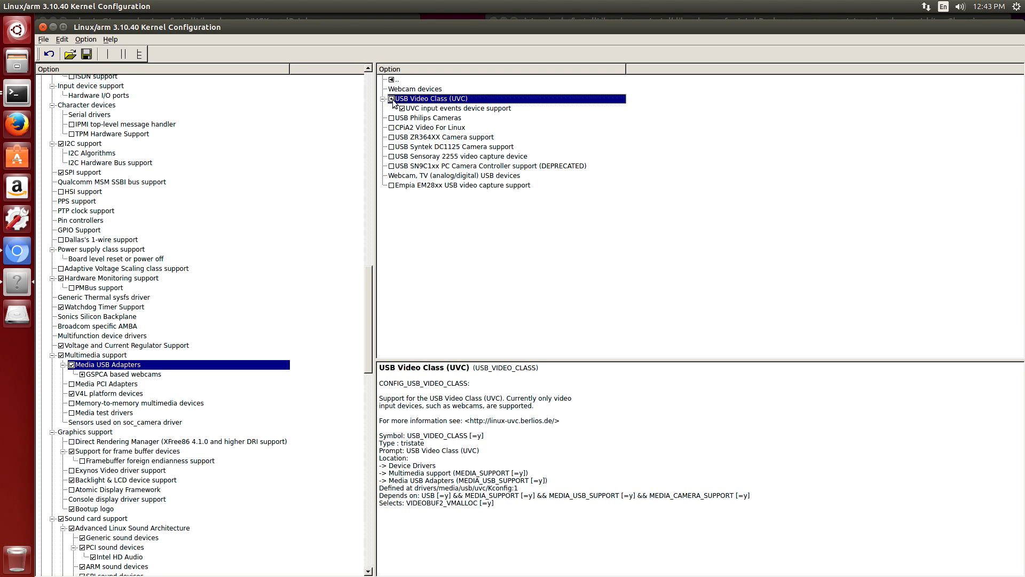
left_click(42, 39)
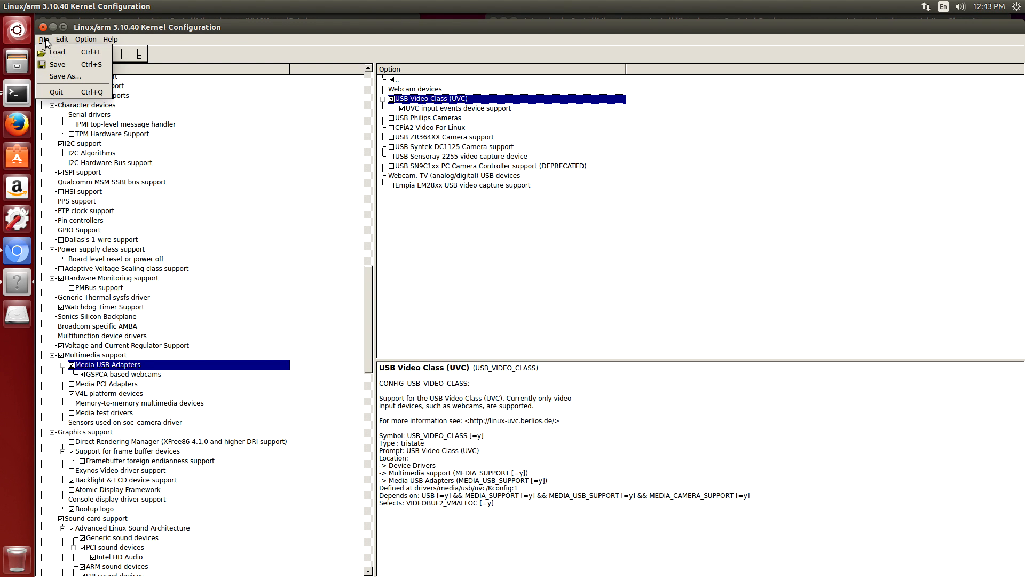
mouse_move(57, 64)
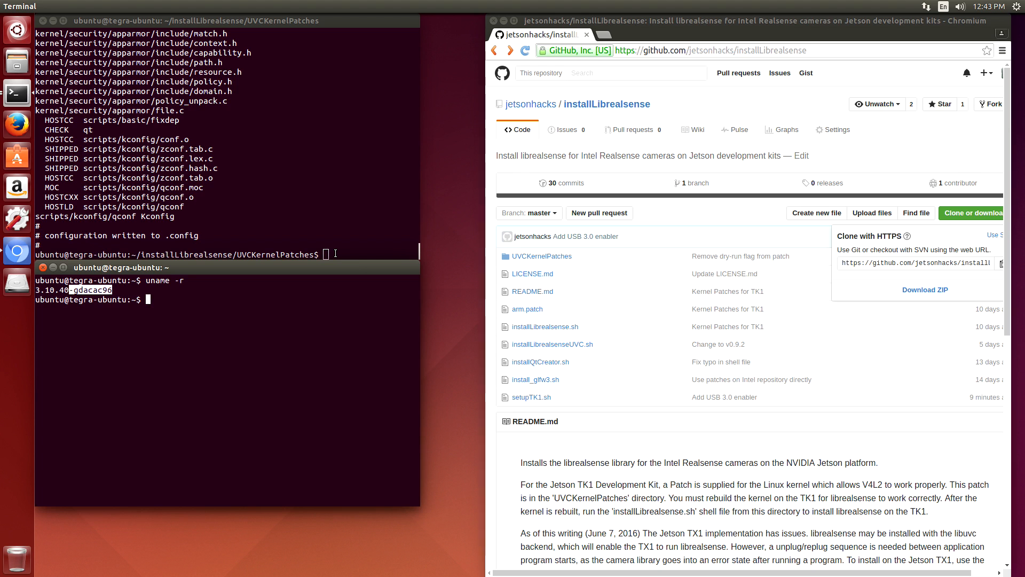
Run ./applyUVCPatch.sh then ./buildKernel.sh to patch and rebuild the kernel modules.
type("ls")
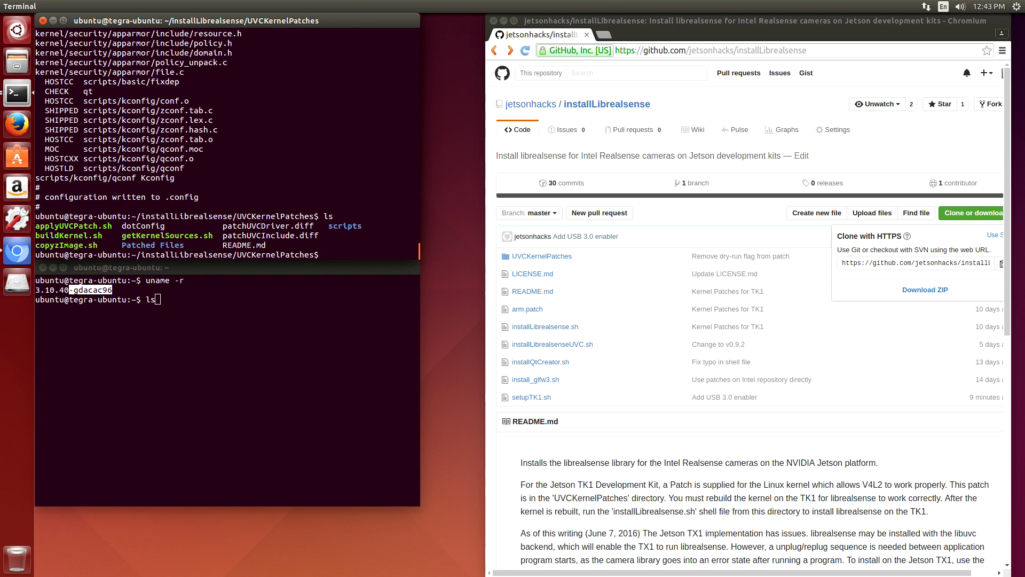
type("./applyUVCPatch.sh")
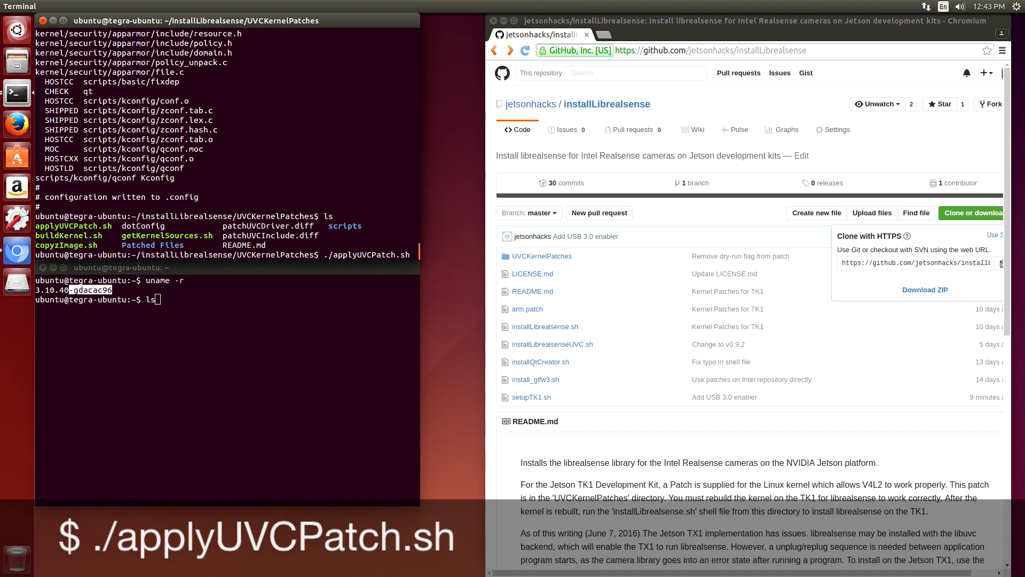
key("Return")
type("ls")
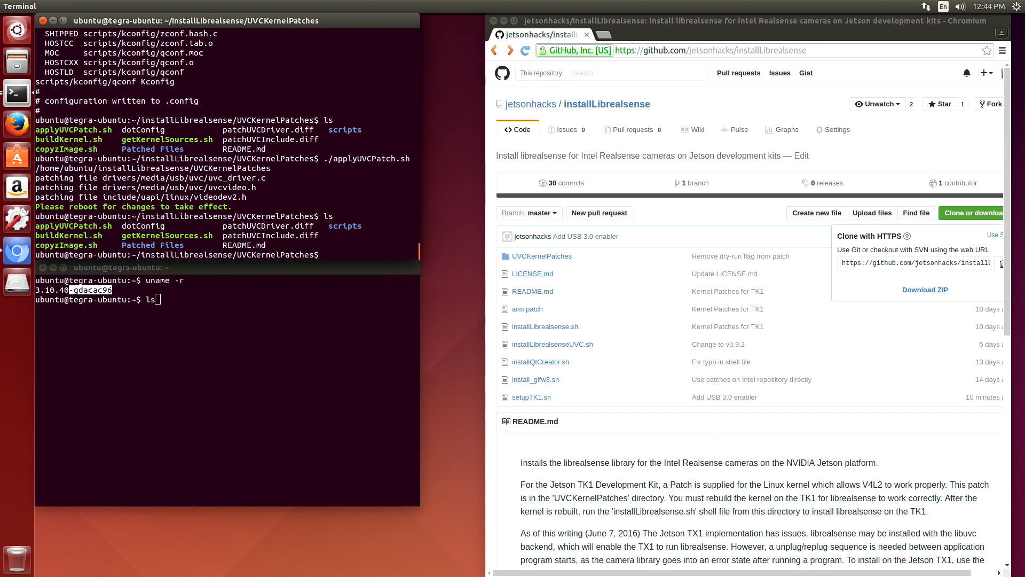
type("./")
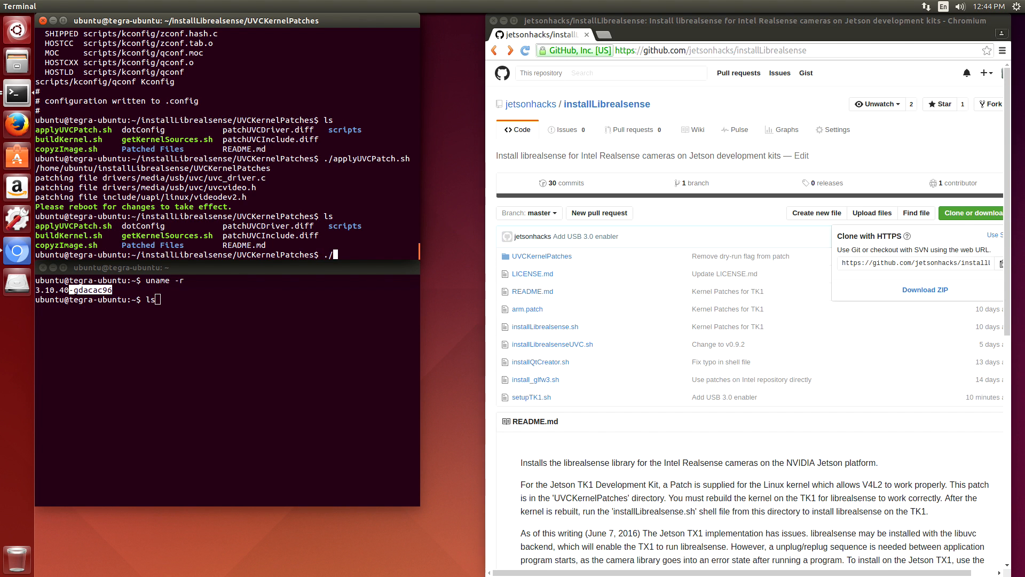
type("./buildKernel.sh")
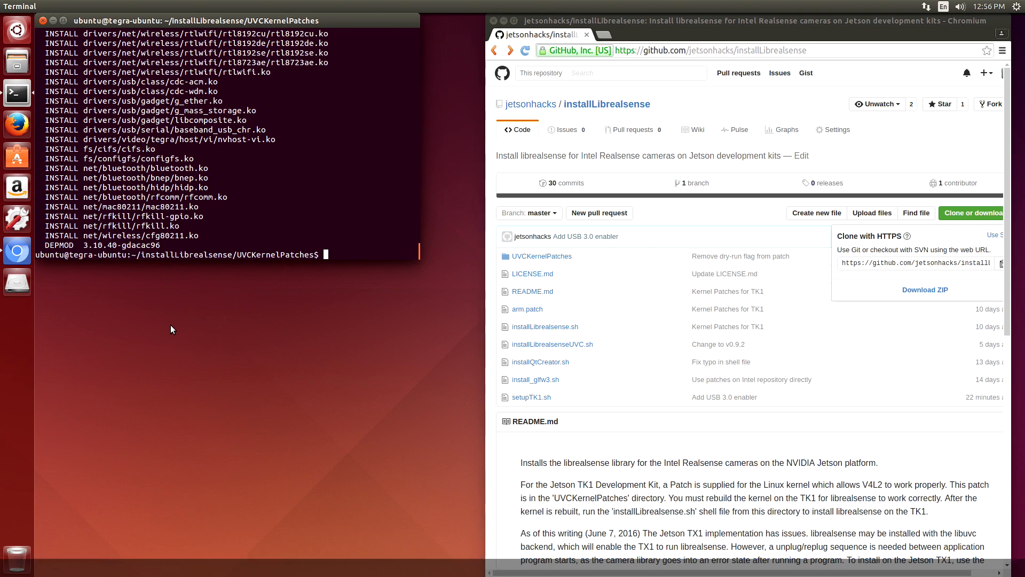
Run ./copyzImage.sh to install the new kernel image, then return to installLibrealsense.
type("ls")
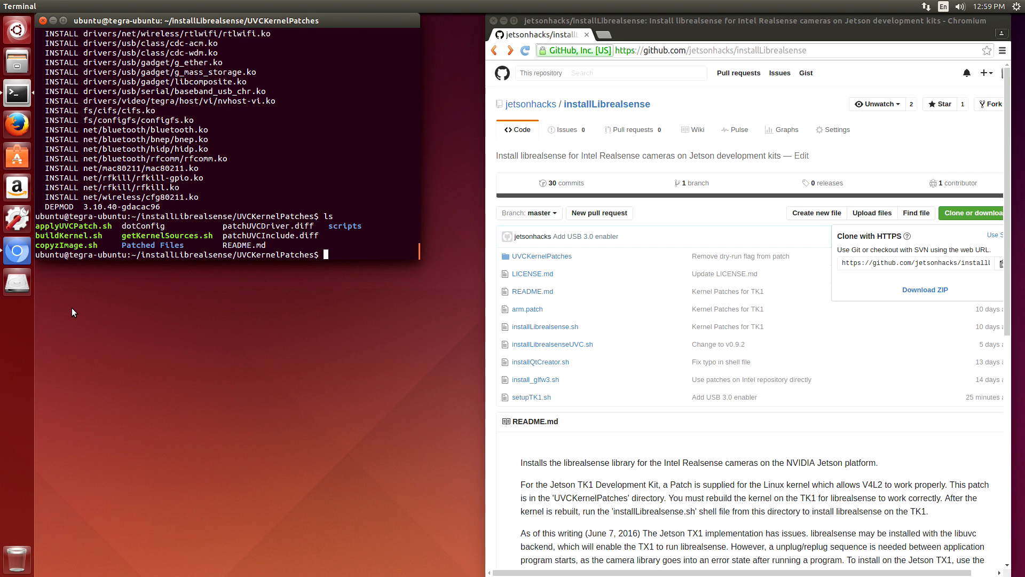
type(".")
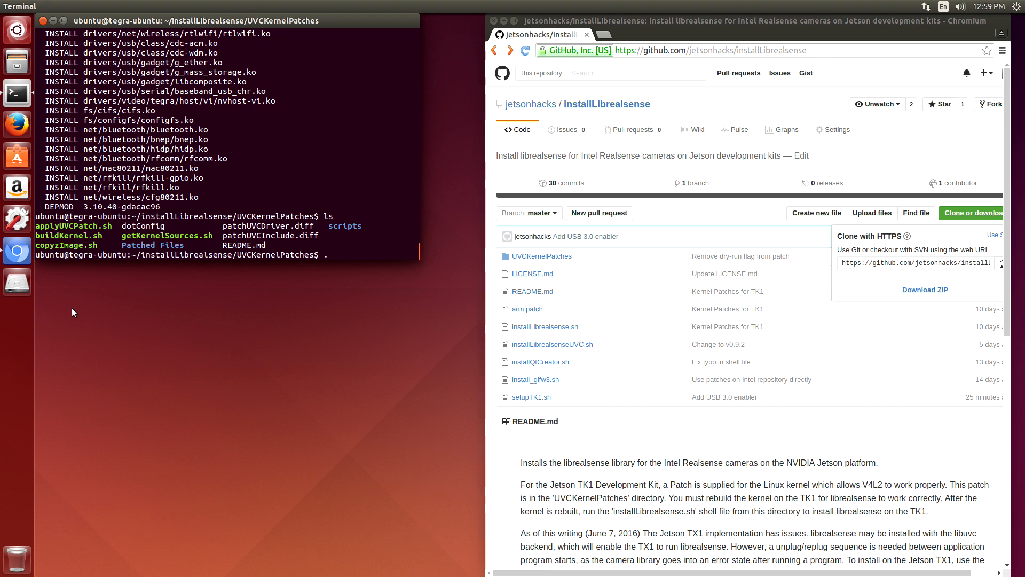
type("./copyzImage.sh")
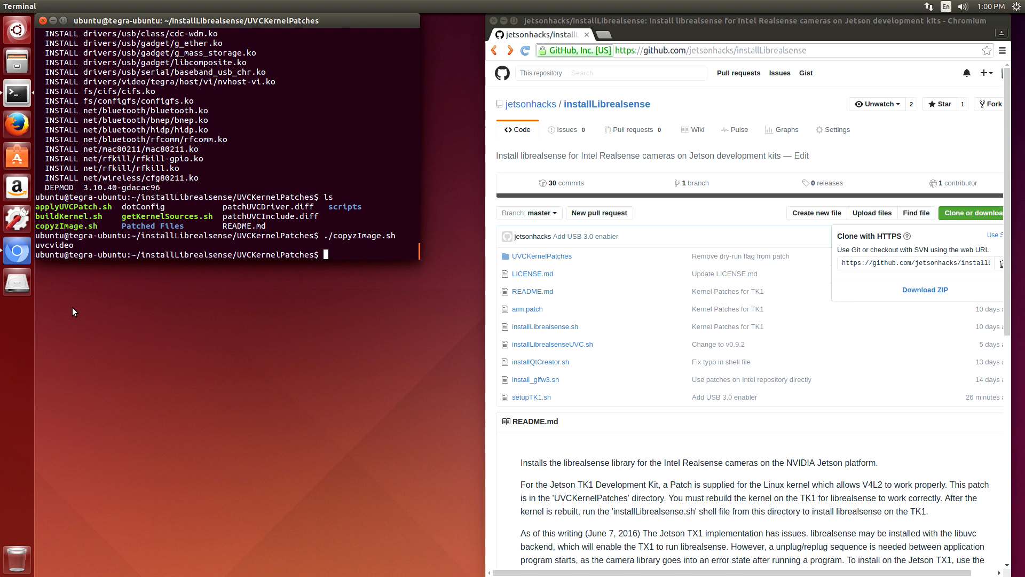
type("cd ..")
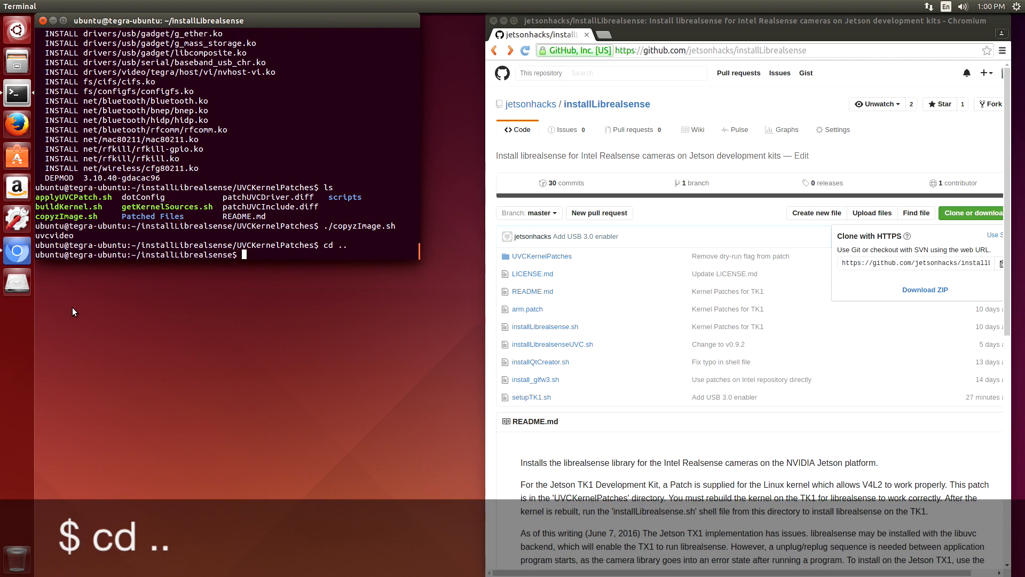
type("ls")
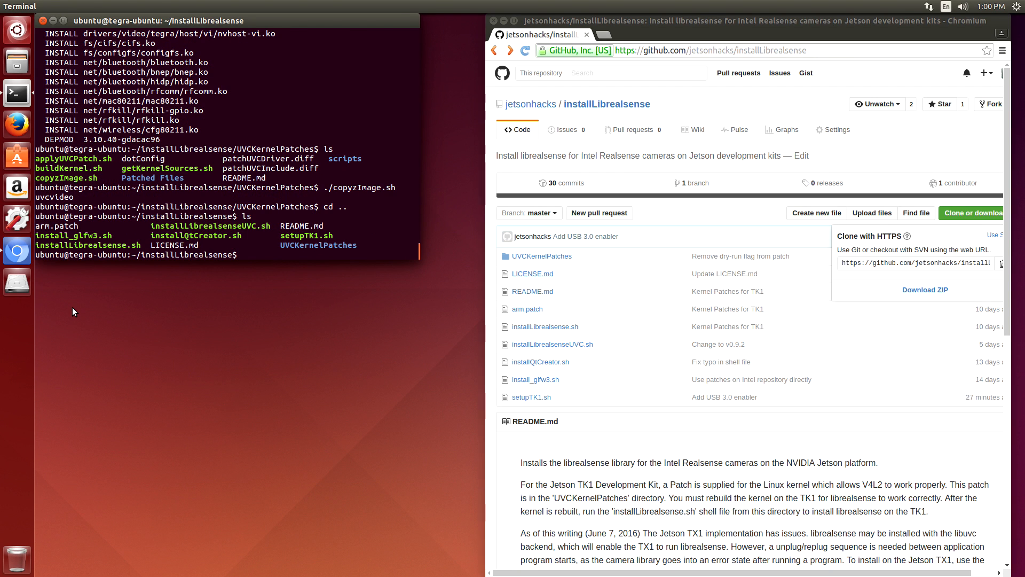
Run ./setupTK1.sh until it asks for a reboot.
type("./setu")
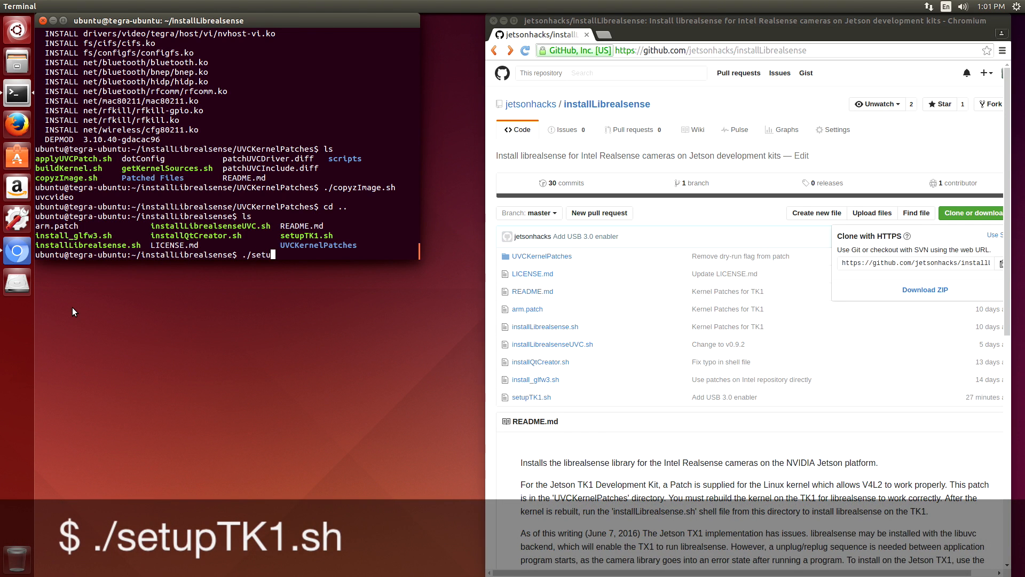
type("pT")
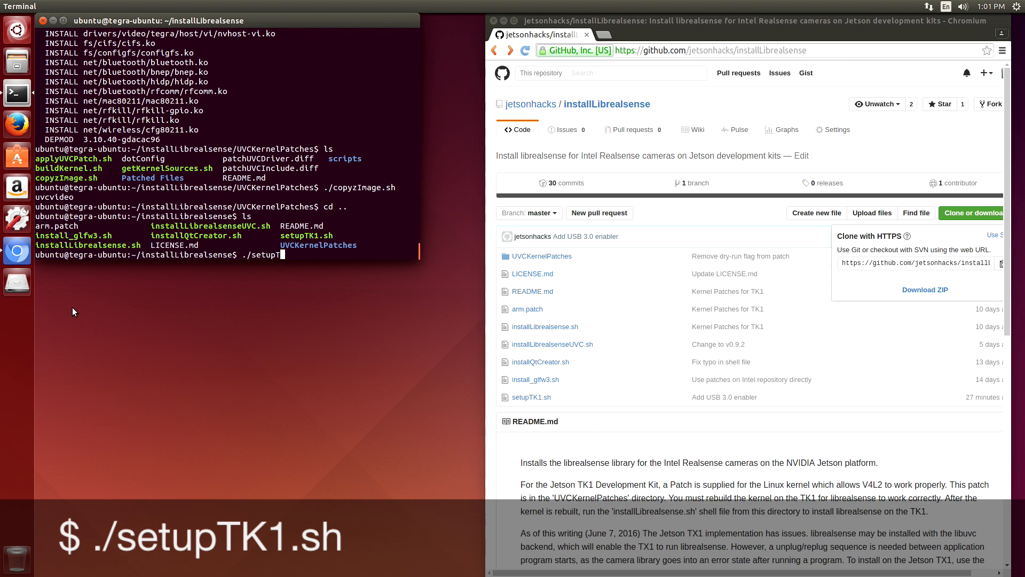
type("K1.sh")
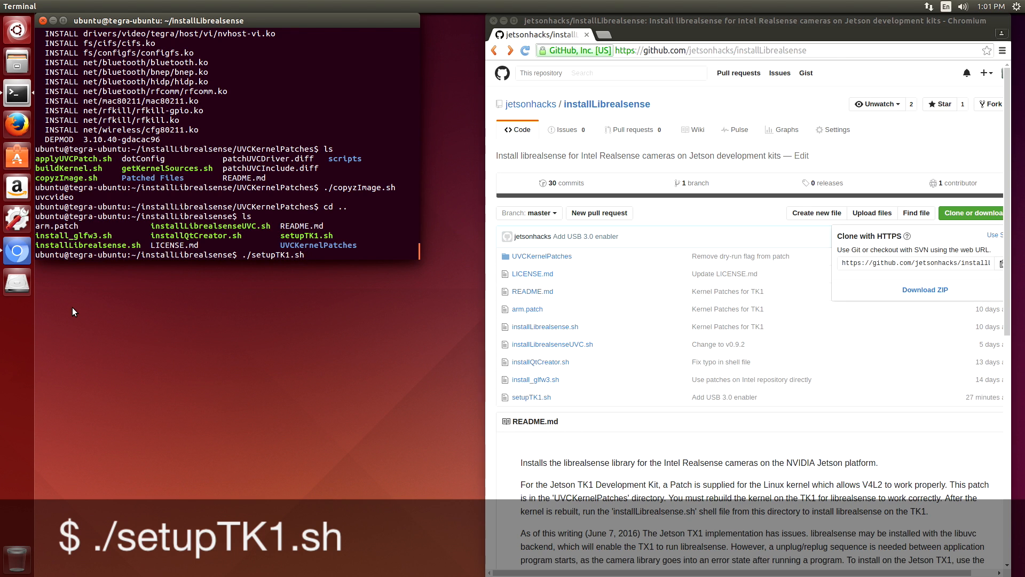
key("Return")
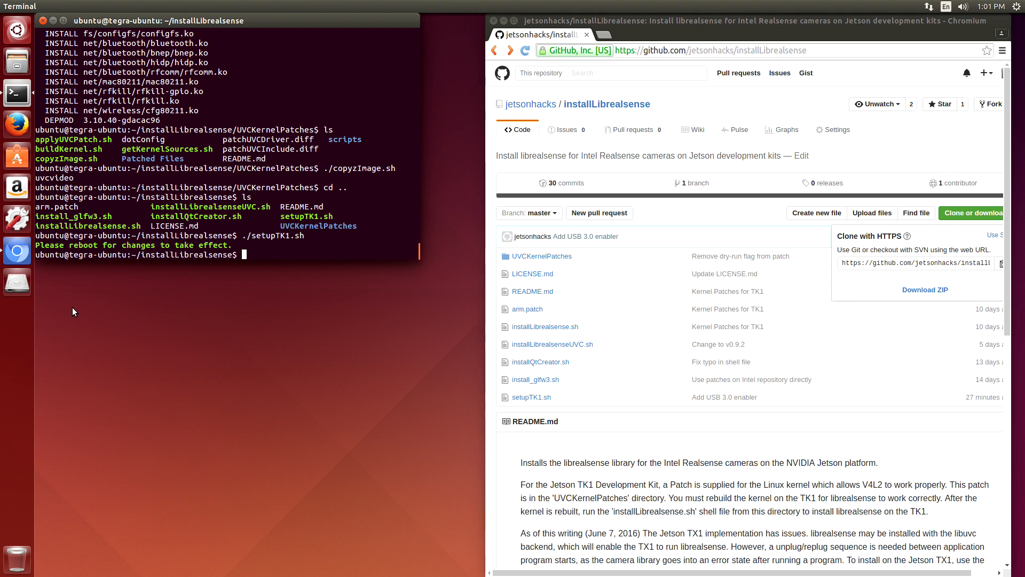
mouse_move(733, 188)
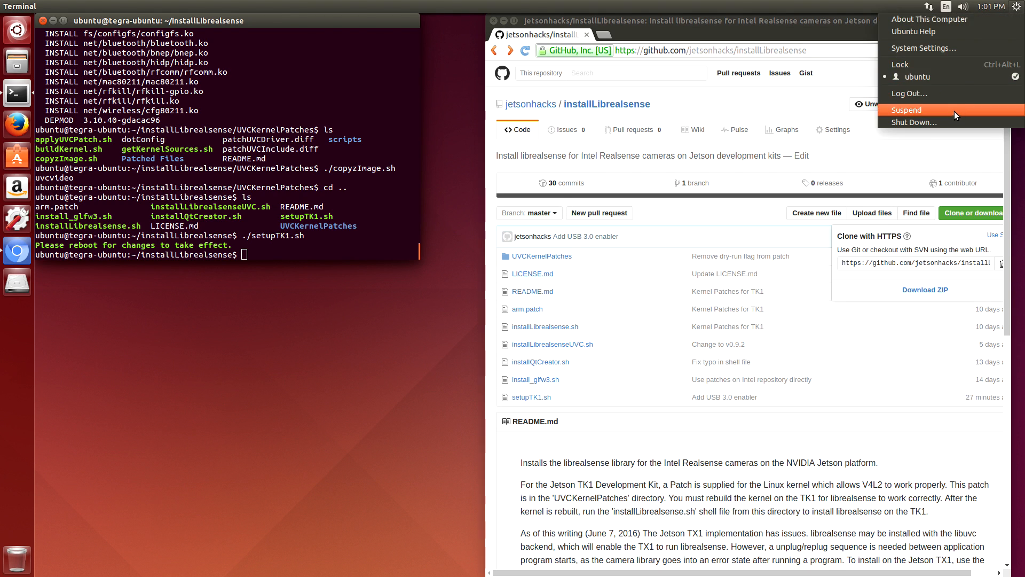
mouse_move(954, 122)
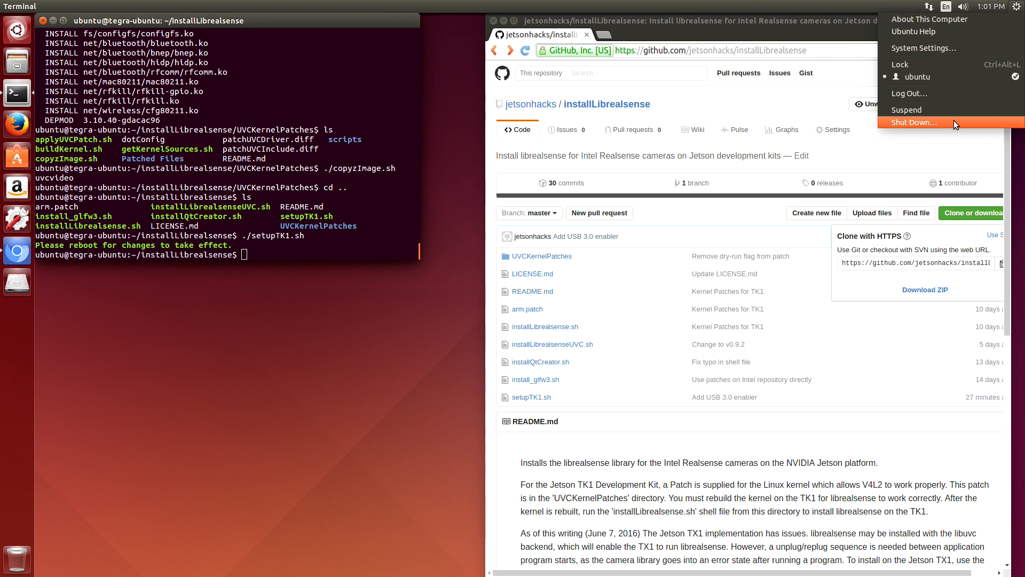
Restart the computer from the system menu's Shut Down dialog.
left_click(916, 122)
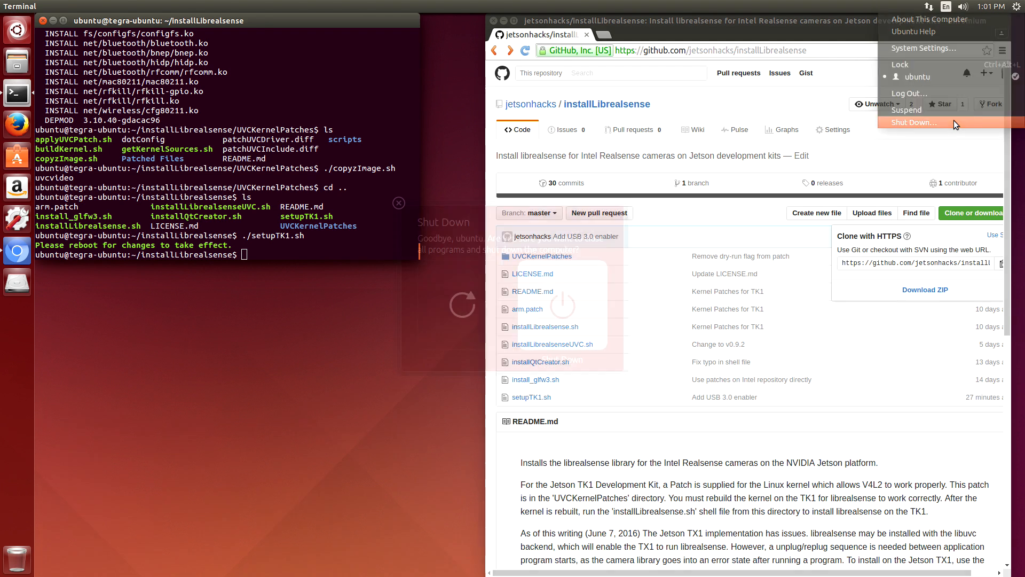
left_click(915, 122)
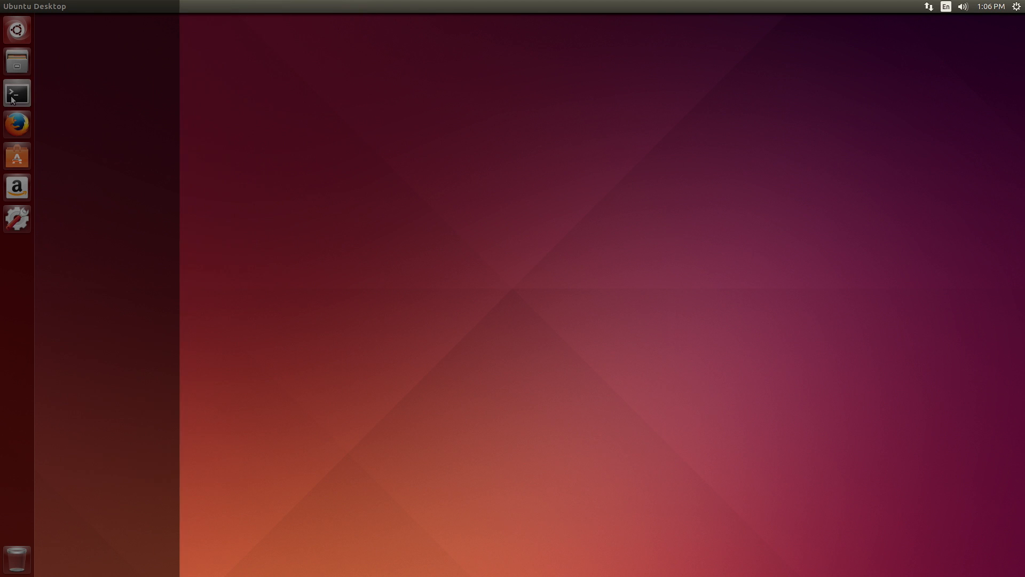
In a new terminal run ./installLibrealsense.sh, answering Y, to build and install librealsense.
left_click(16, 93)
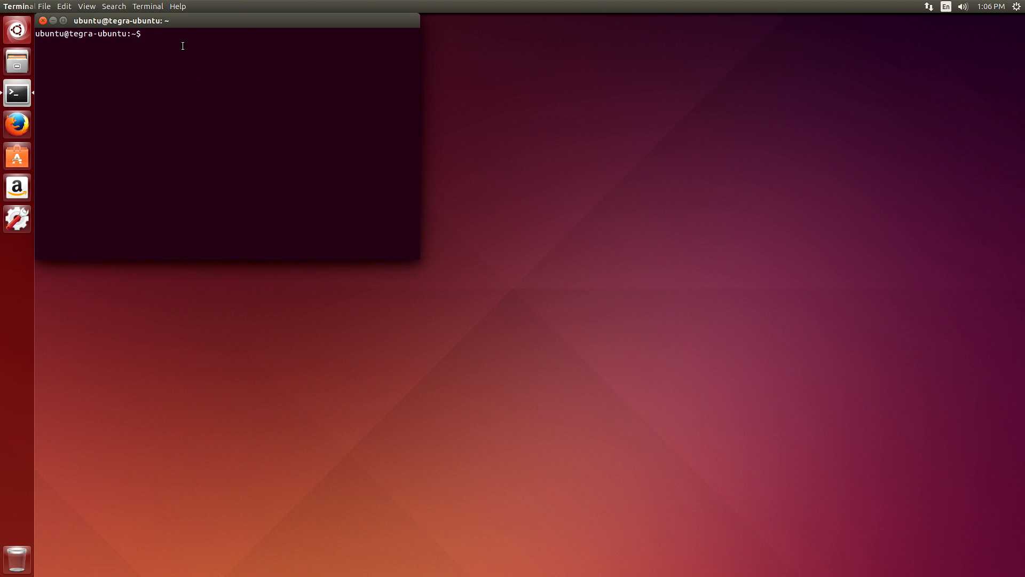
type("cd installLibrealsense/")
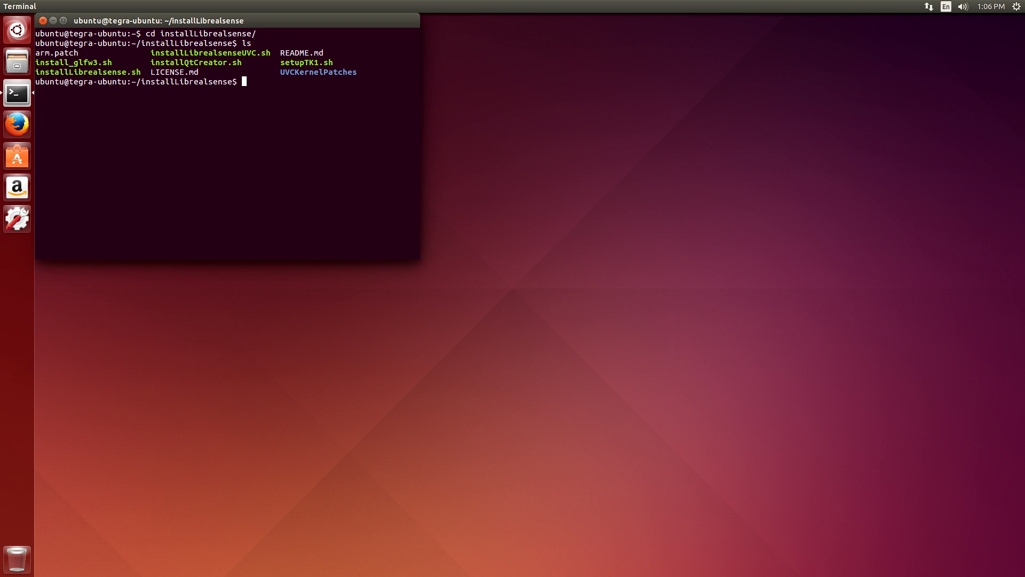
type("./i")
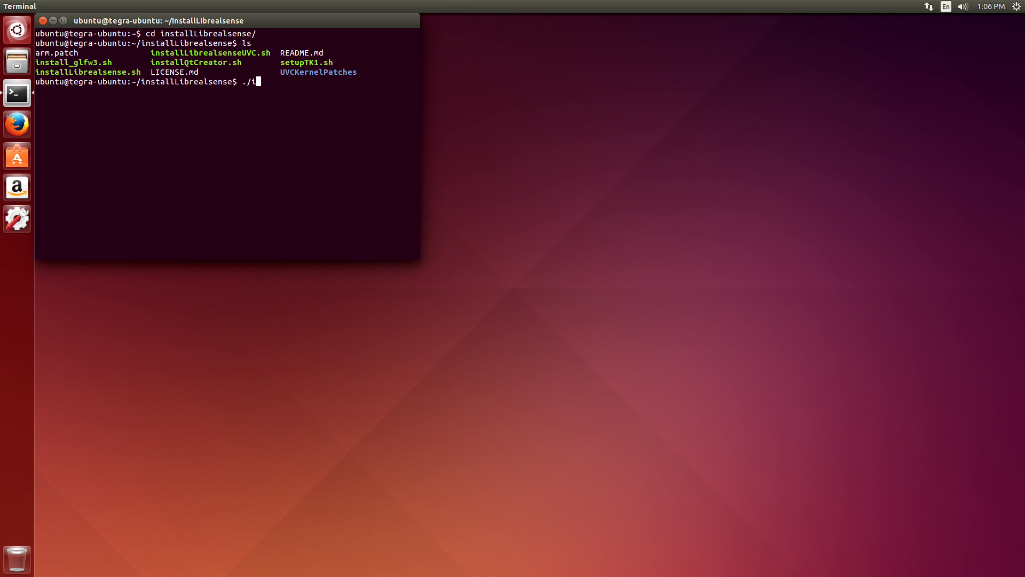
type("nstallLibrealsense.s")
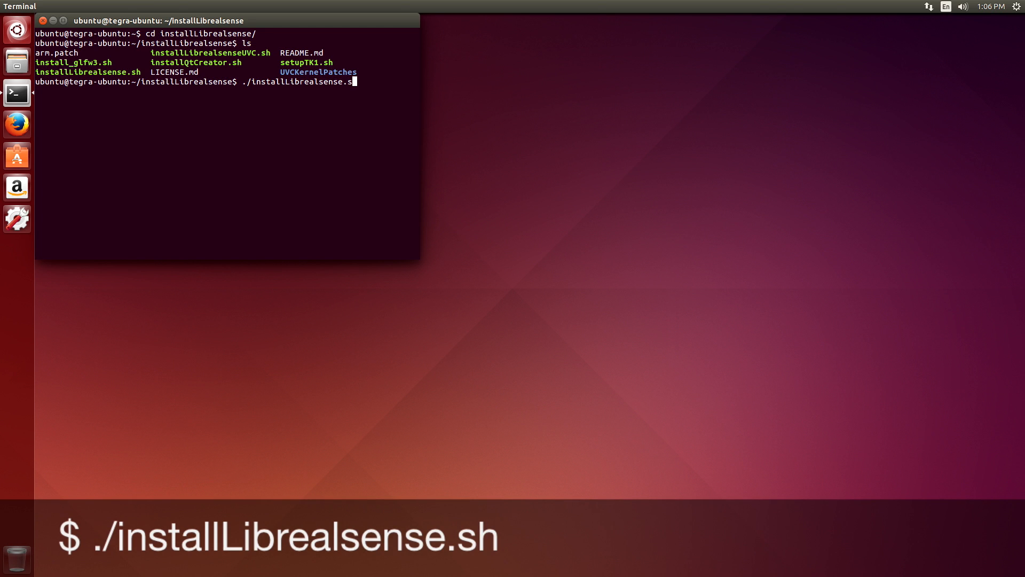
type("h")
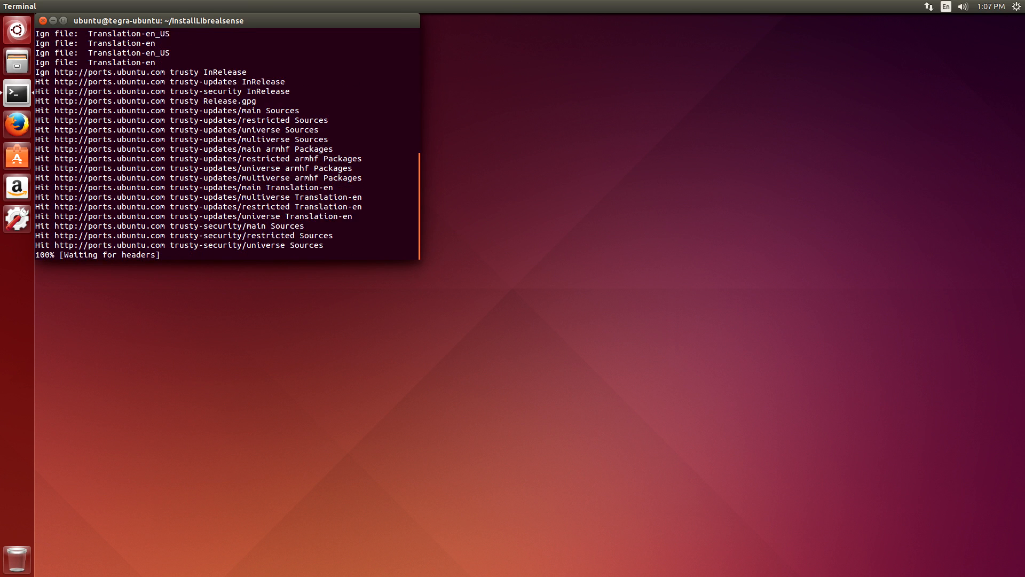
type("Y")
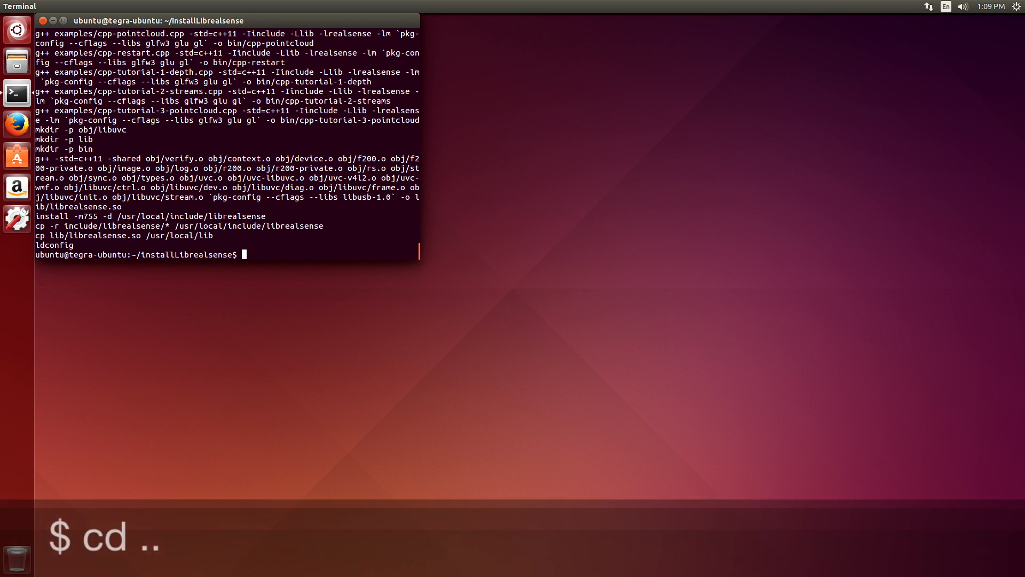
Navigate to the librealsense bin folder in Files and the shell, listing the built sample programs.
type("cd ..")
type("ls")
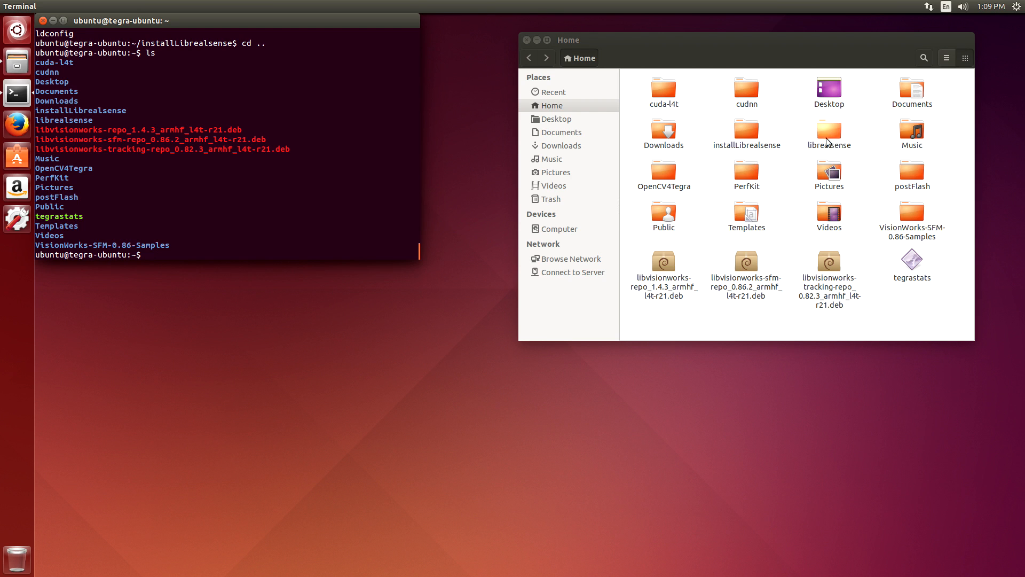
double_click(829, 131)
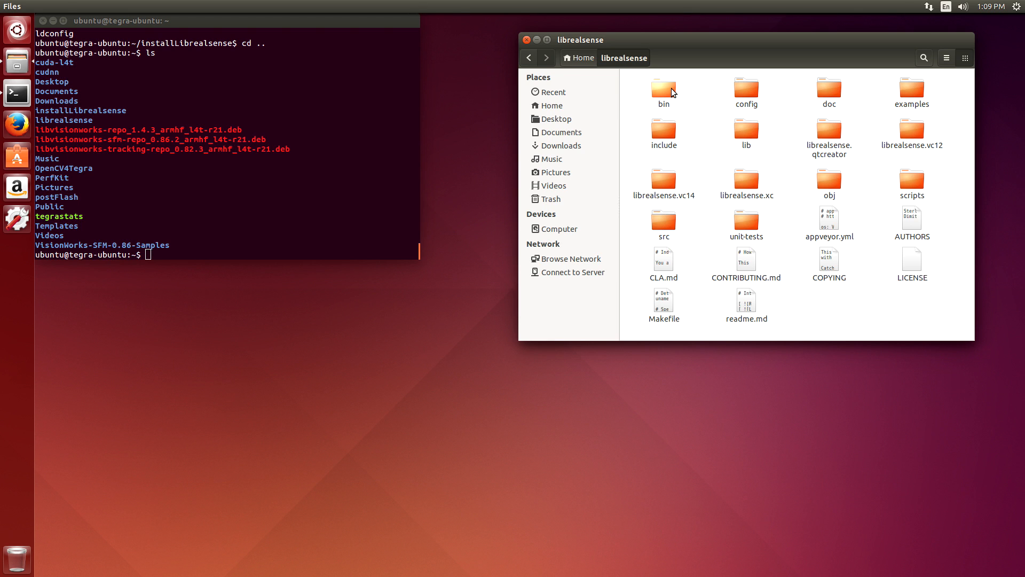
double_click(663, 88)
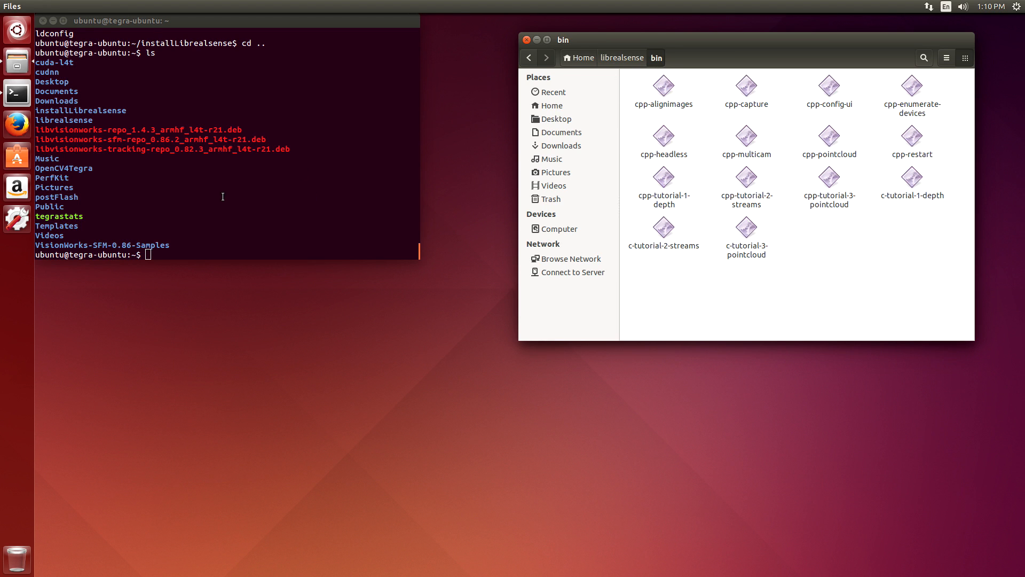
type("cd")
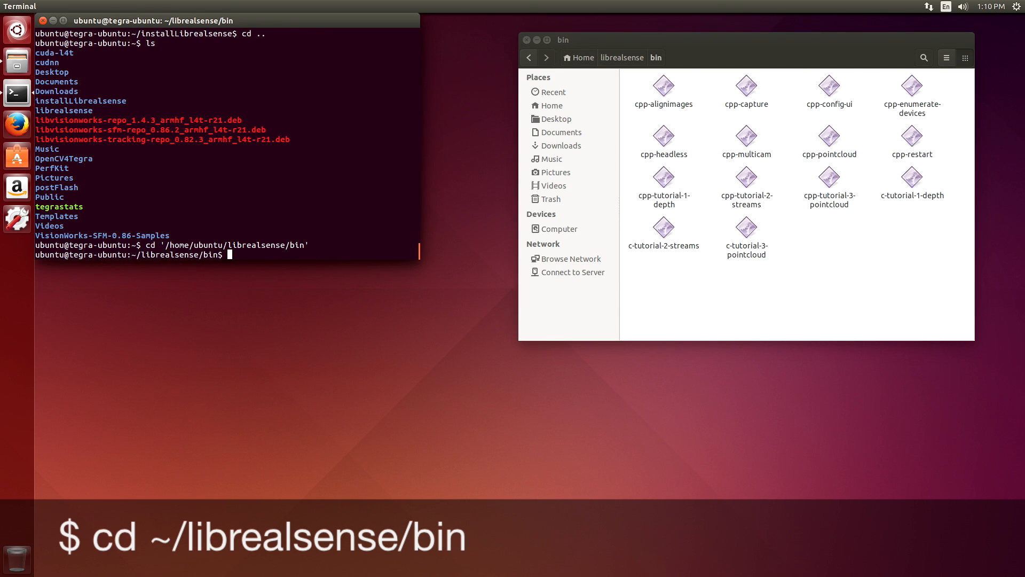
Launch ./cpp-config-ui from the bin folder, opening the CPP Configuration Example window.
type("./")
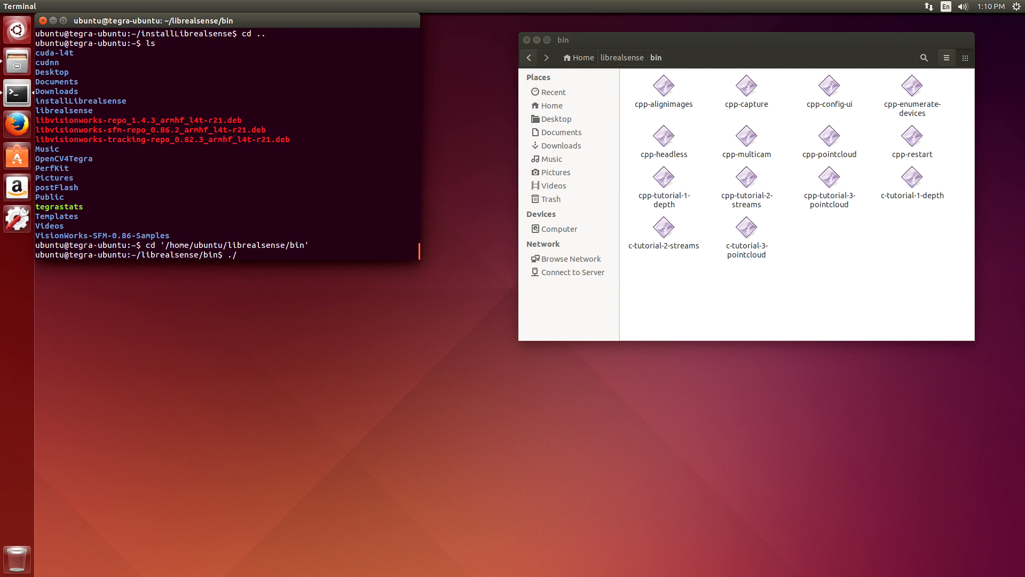
type("cpp-")
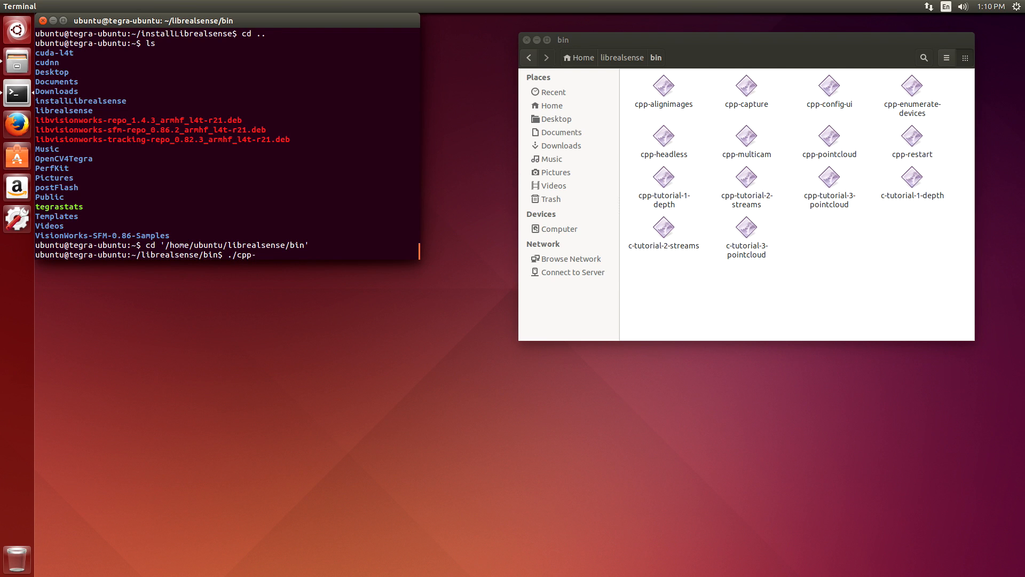
type("con")
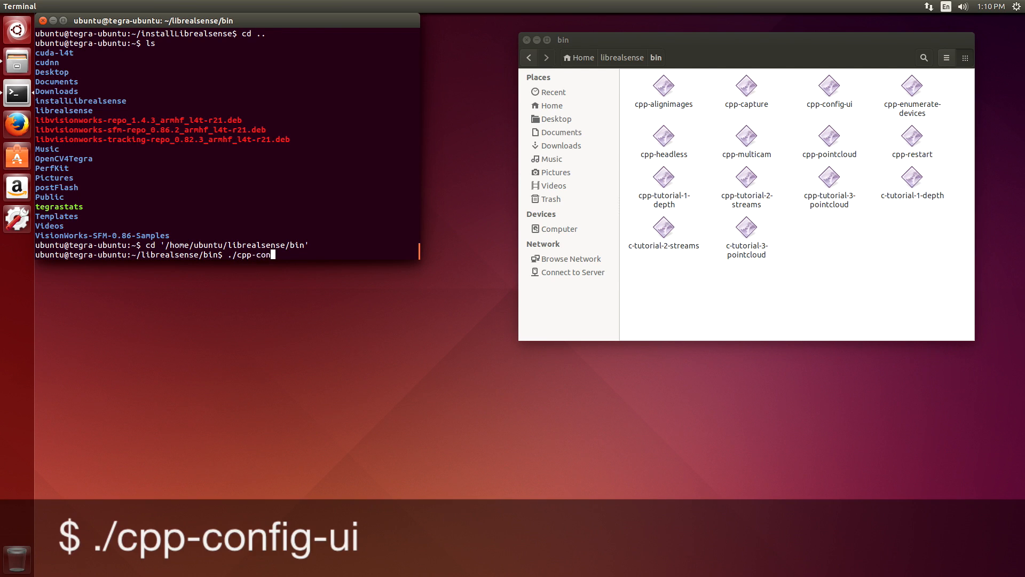
key("Return")
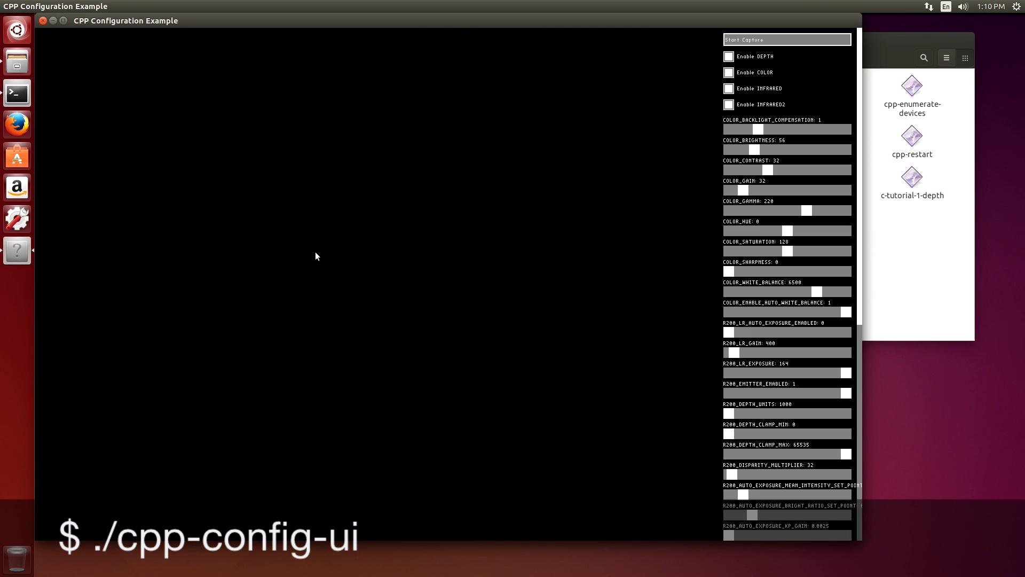
mouse_move(777, 46)
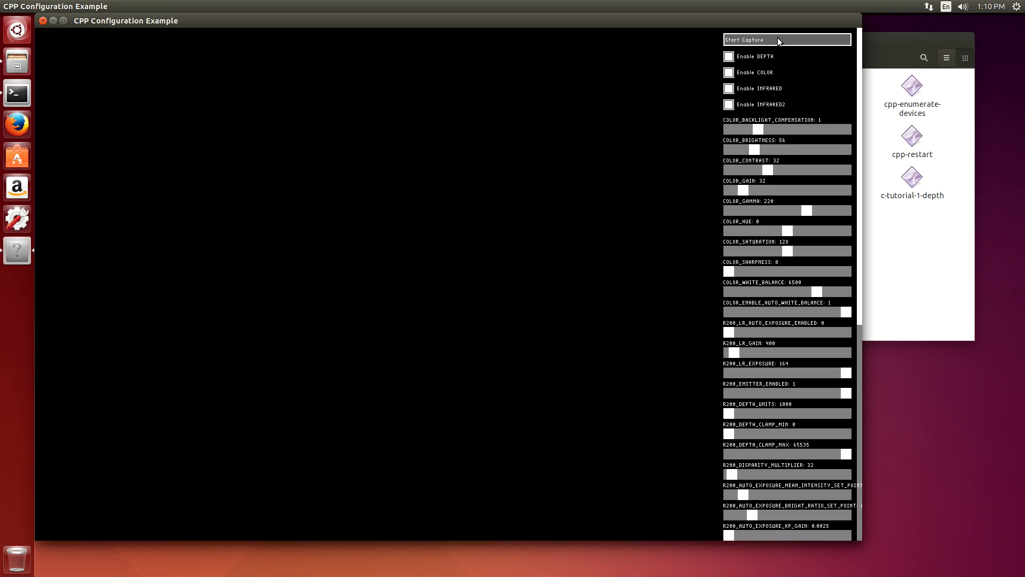
Start Capture to stream live color, depth and both infrared images from the camera.
left_click(787, 40)
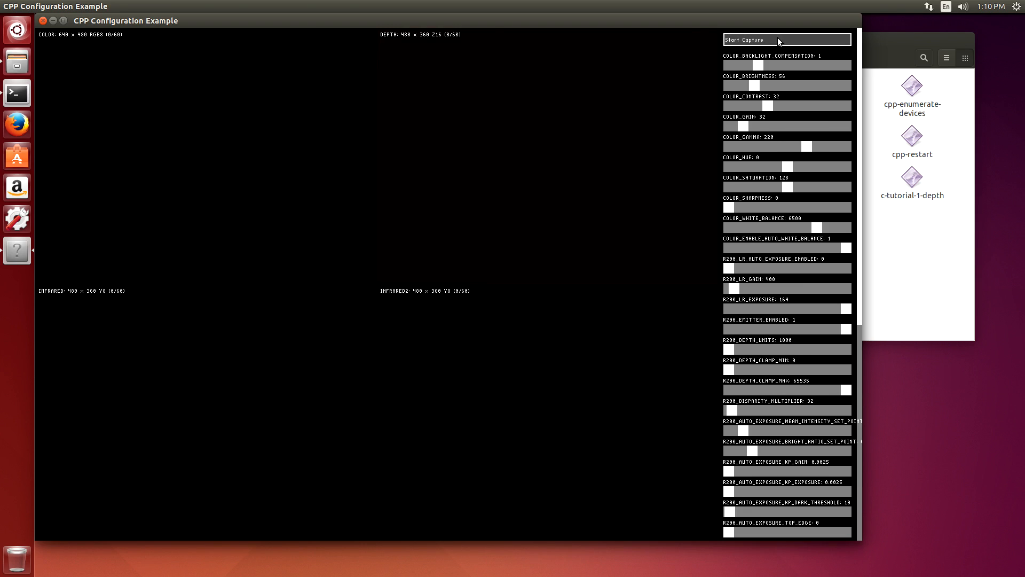
left_click(787, 39)
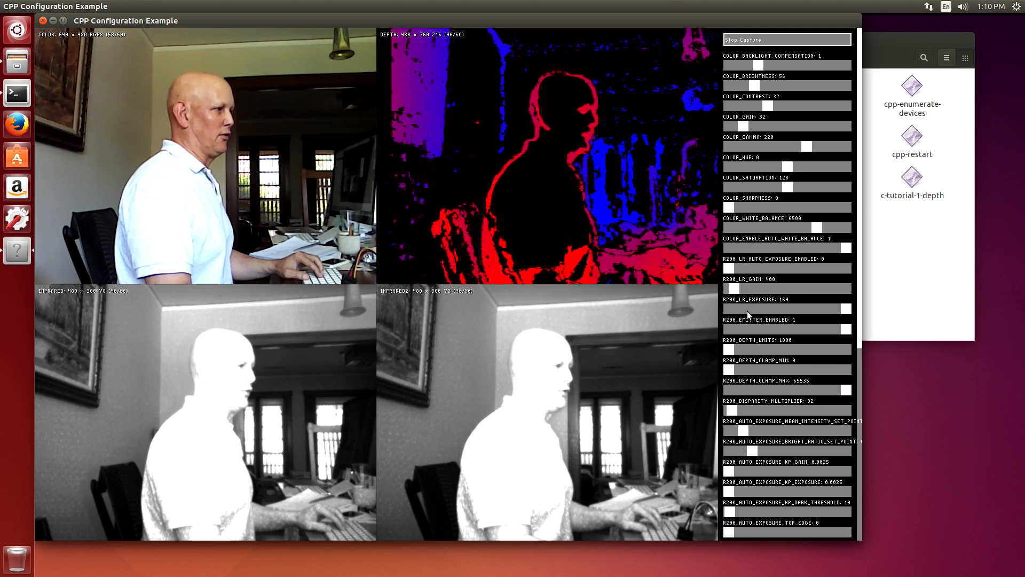
Raise the Depth control parameters preset from 0 to fill in more of the depth image.
scroll("down", 3)
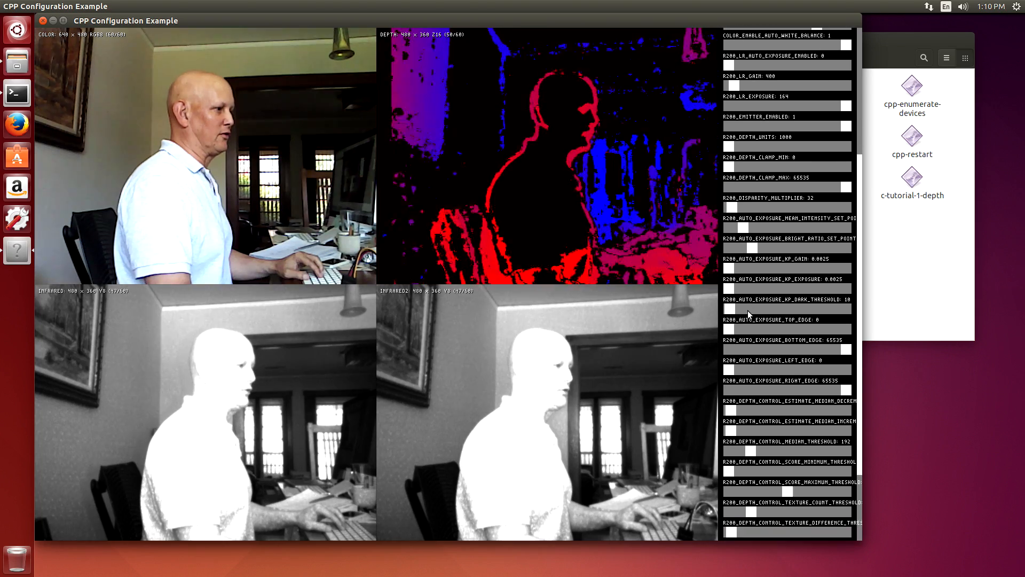
scroll("down", 3)
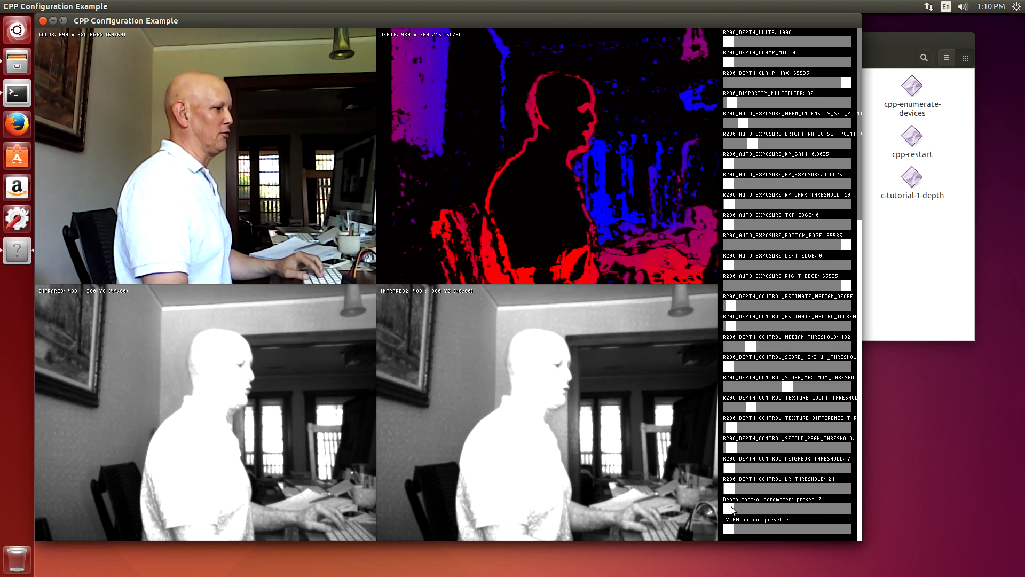
left_click(755, 508)
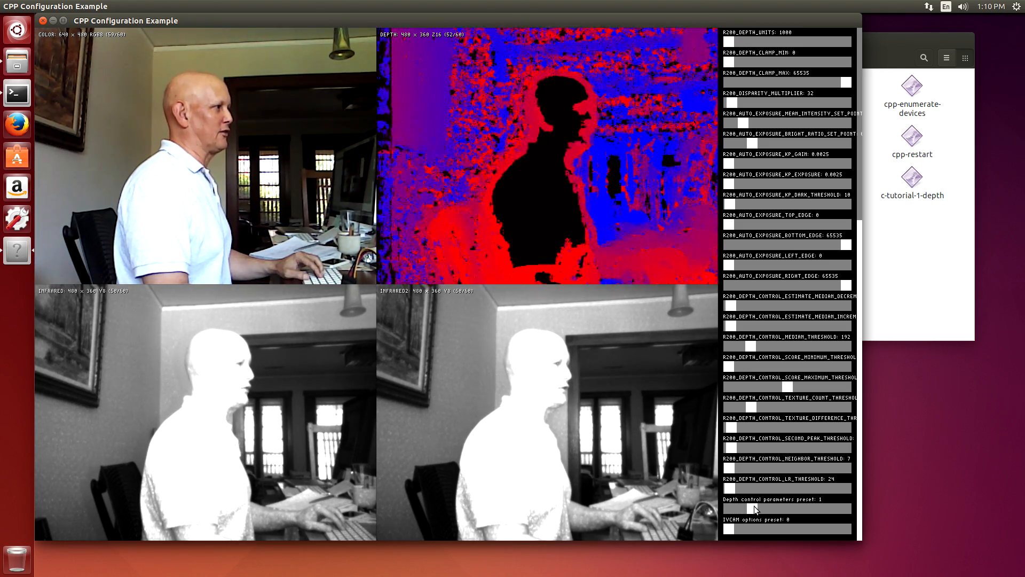
left_click_drag(733, 508, 823, 508)
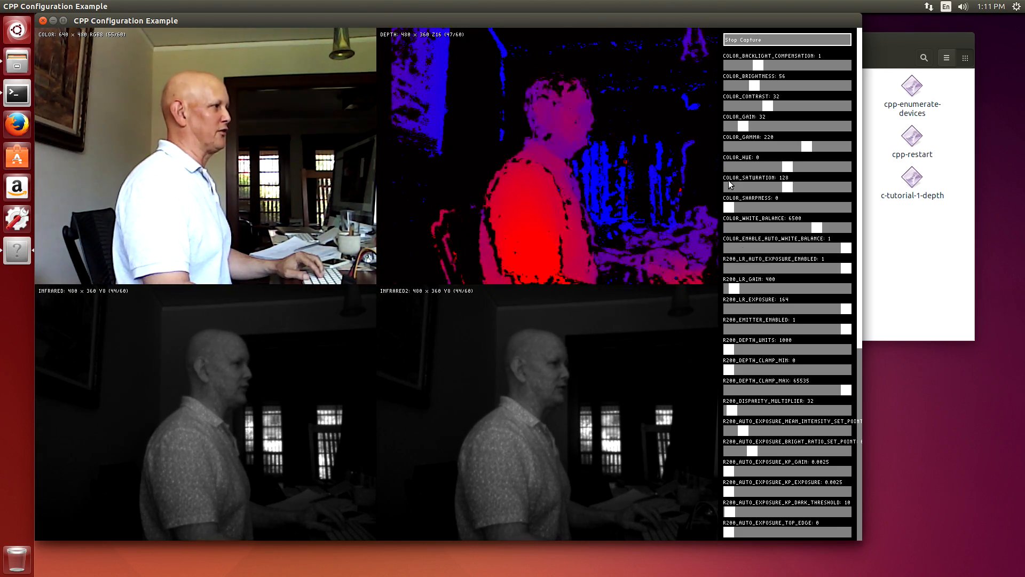
Raise the depth control preset further to 3 and then 4 while streams keep running.
scroll("down", 3)
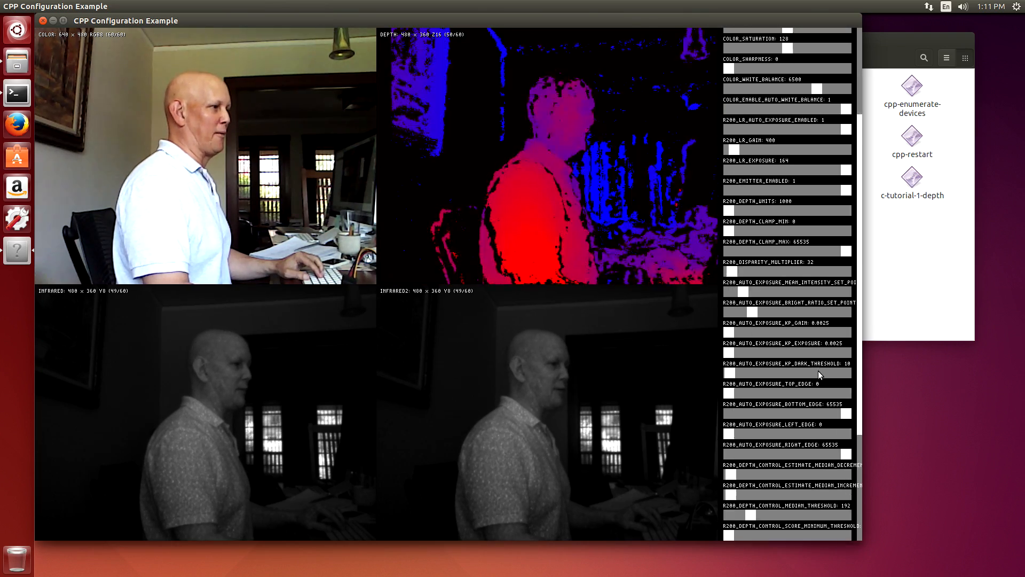
scroll("down", 3)
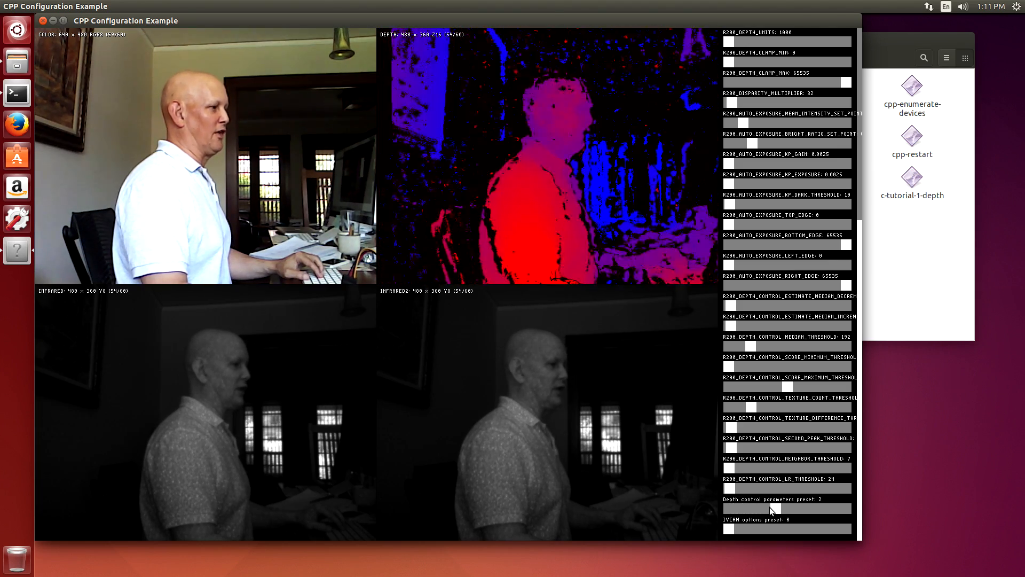
left_click(794, 508)
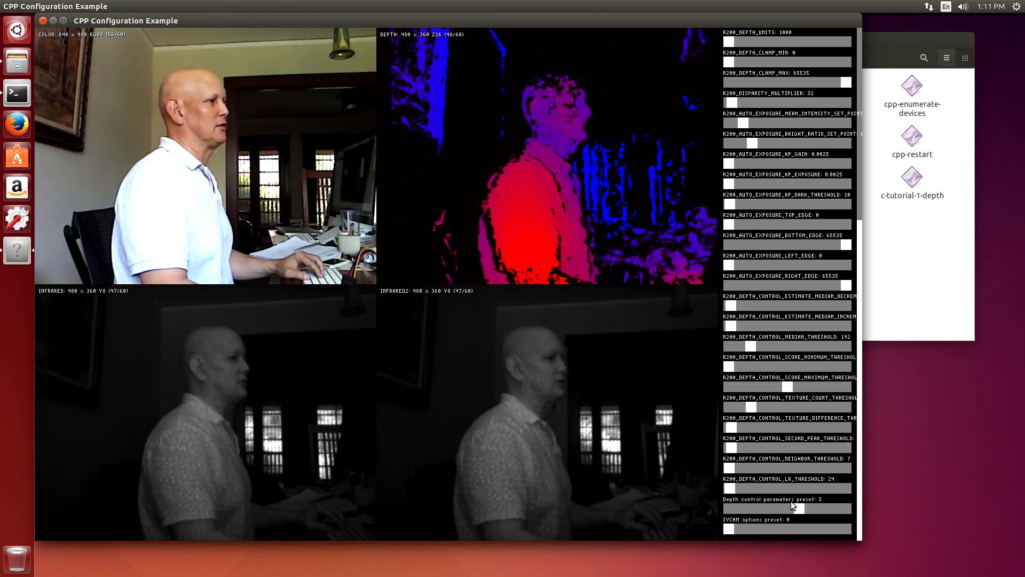
left_click(815, 509)
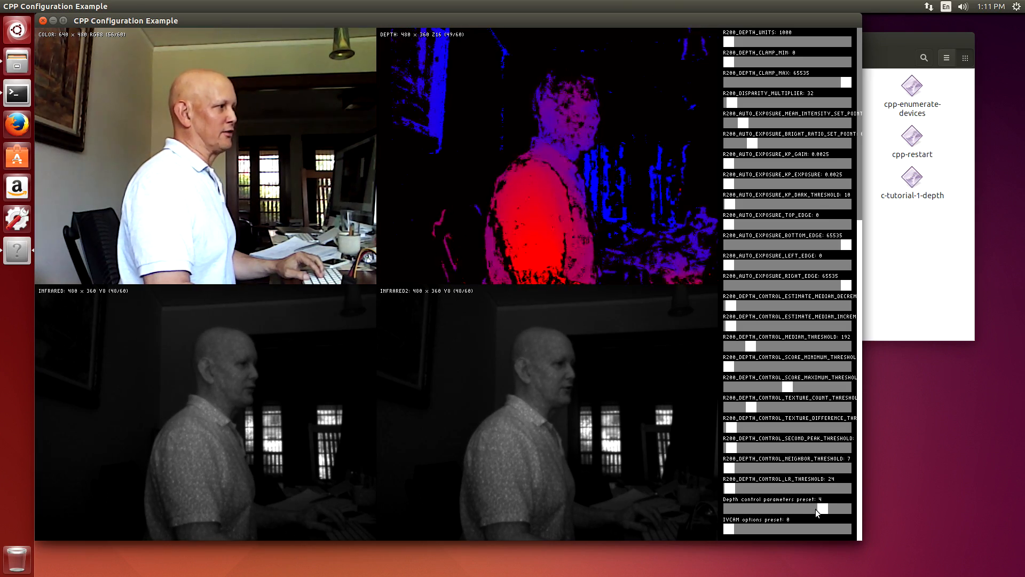